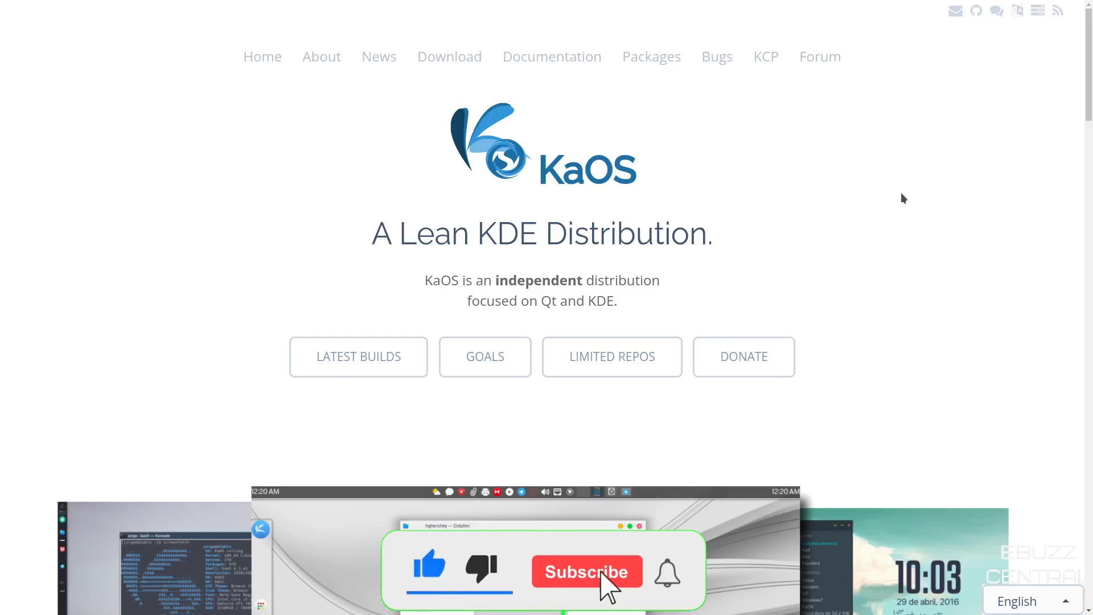
- Bring the KaOS homepage's desktop screenshot carousel into view below the introduction
left_click(586, 572)
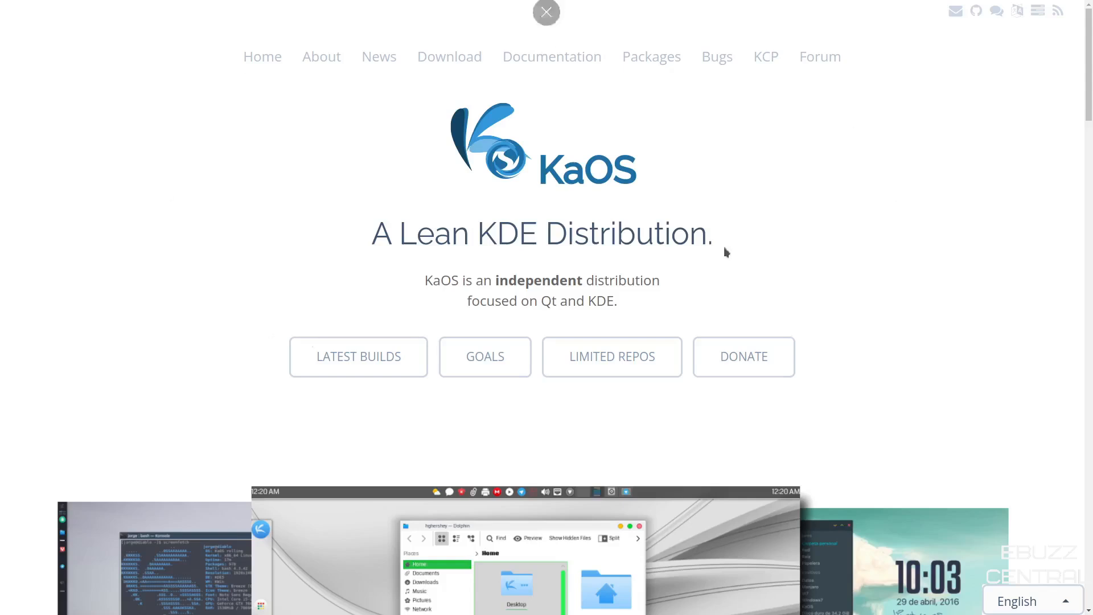
mouse_move(704, 237)
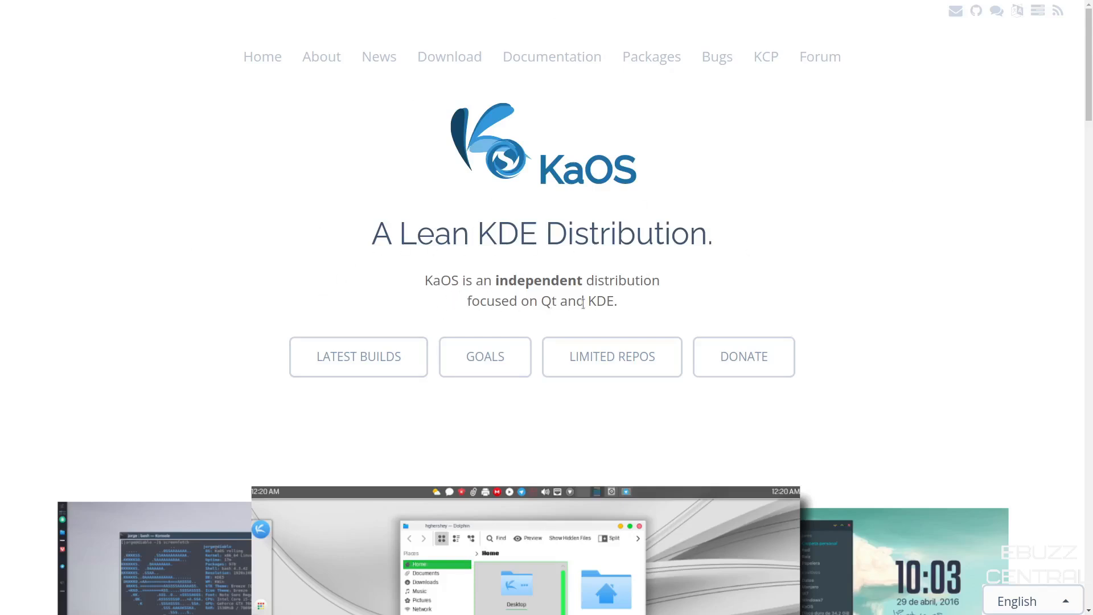
mouse_move(233, 79)
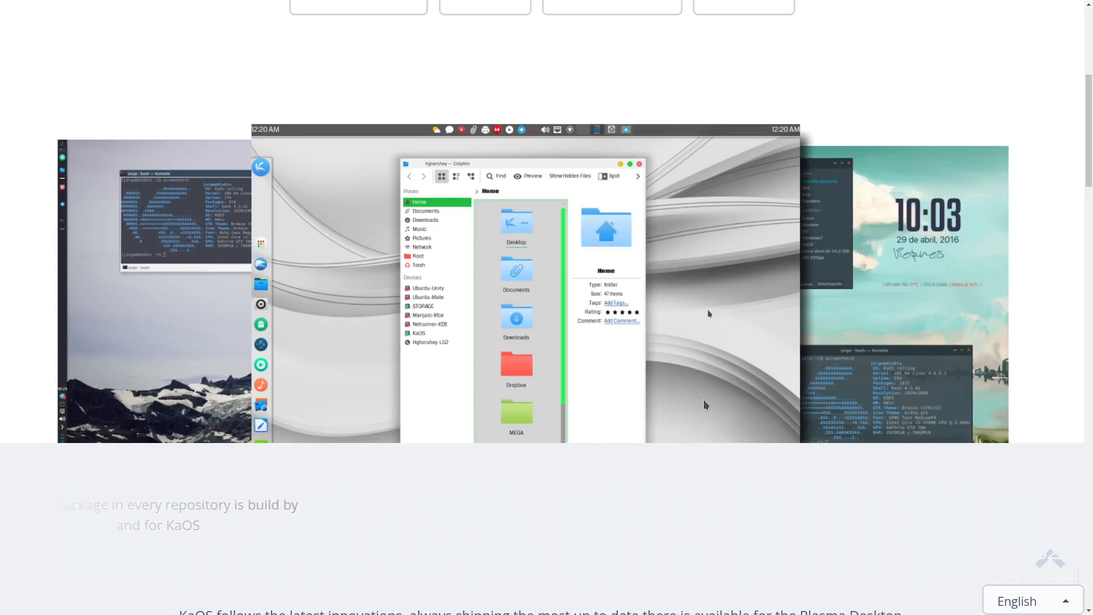
- Scroll past the Full List of builds to the Plasmoids, Midna Dark and KaOS Wallpapers gallery previews
scroll("down", 3)
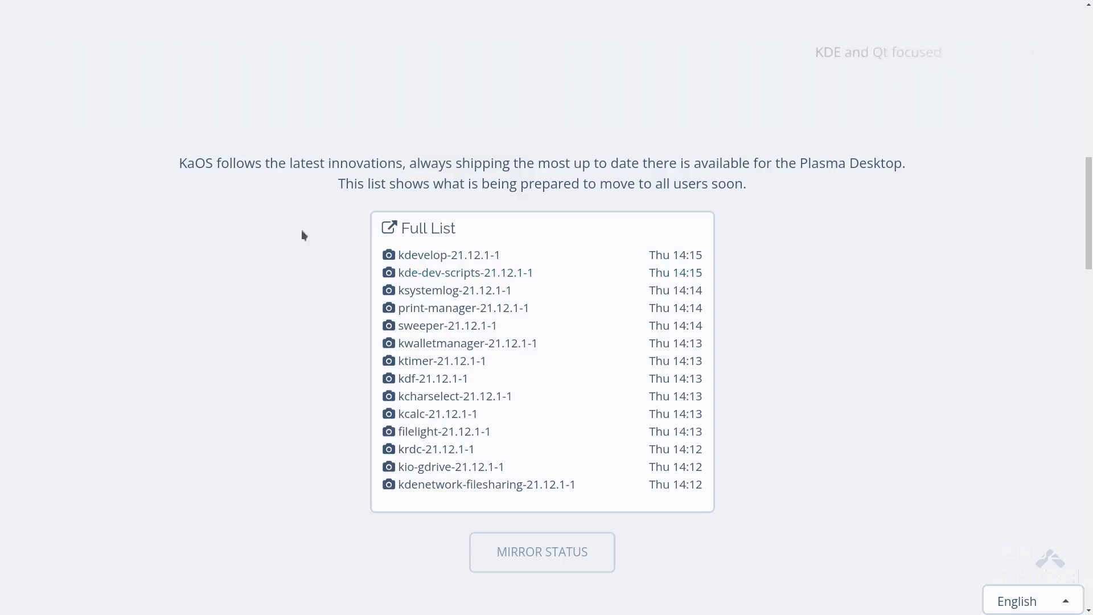
scroll("down", 3)
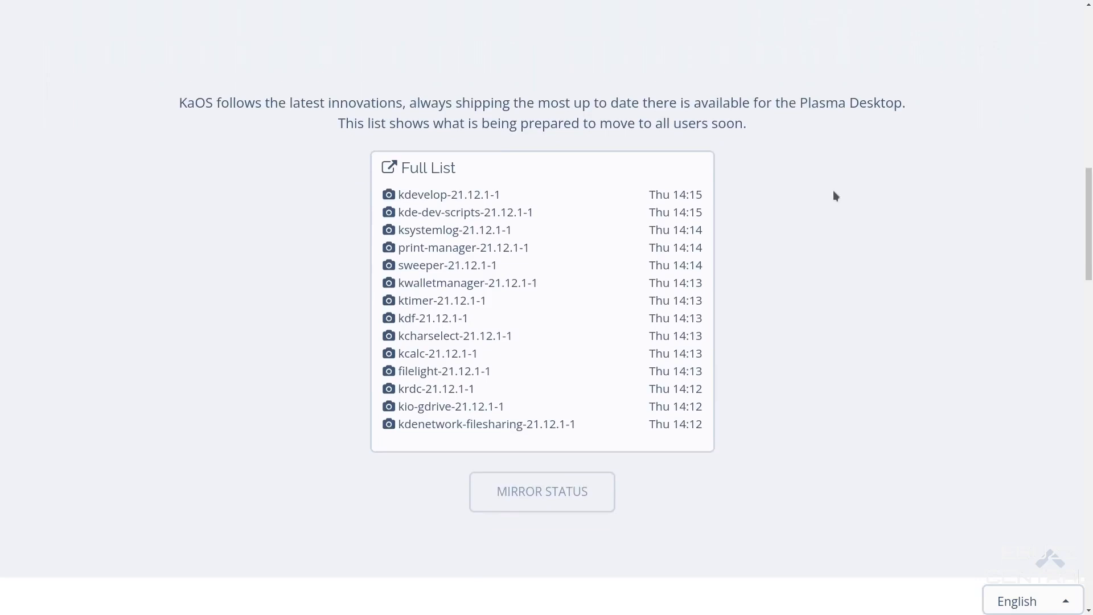
scroll("down", 3)
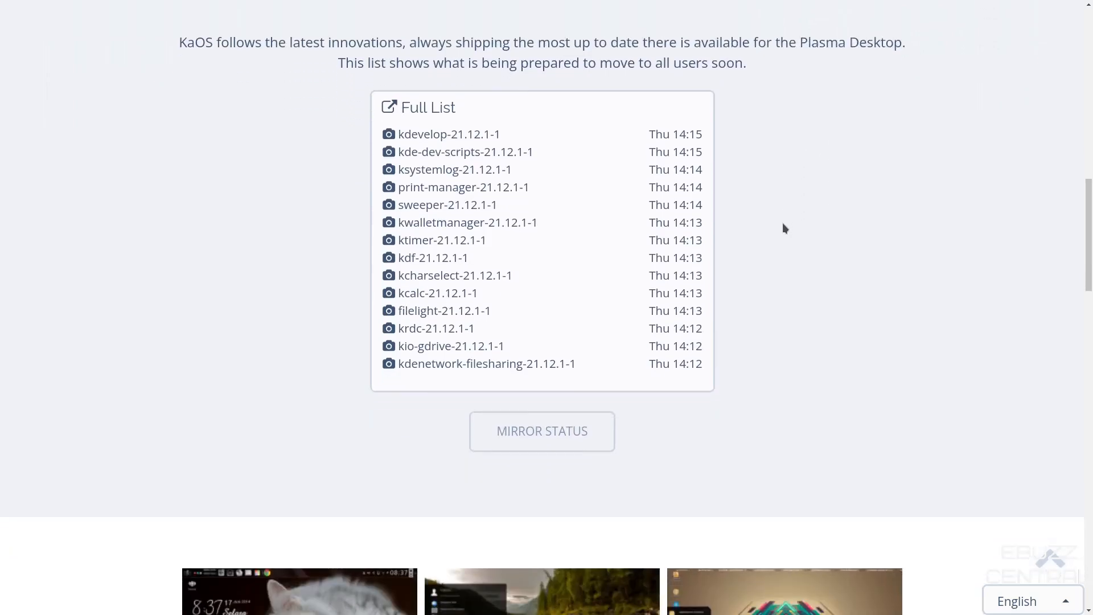
mouse_move(780, 226)
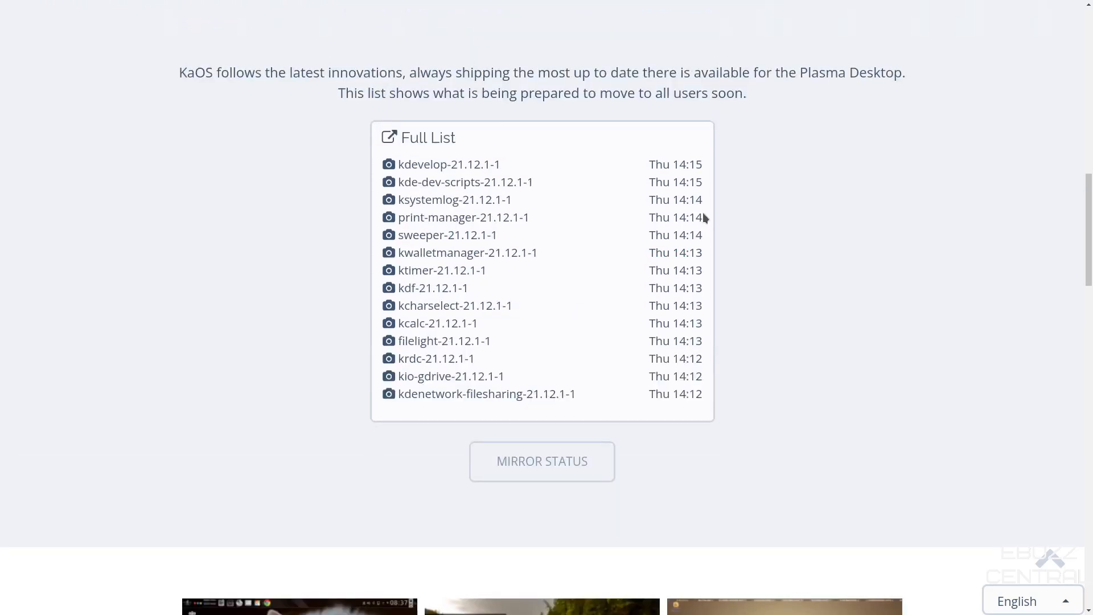
scroll("down", 3)
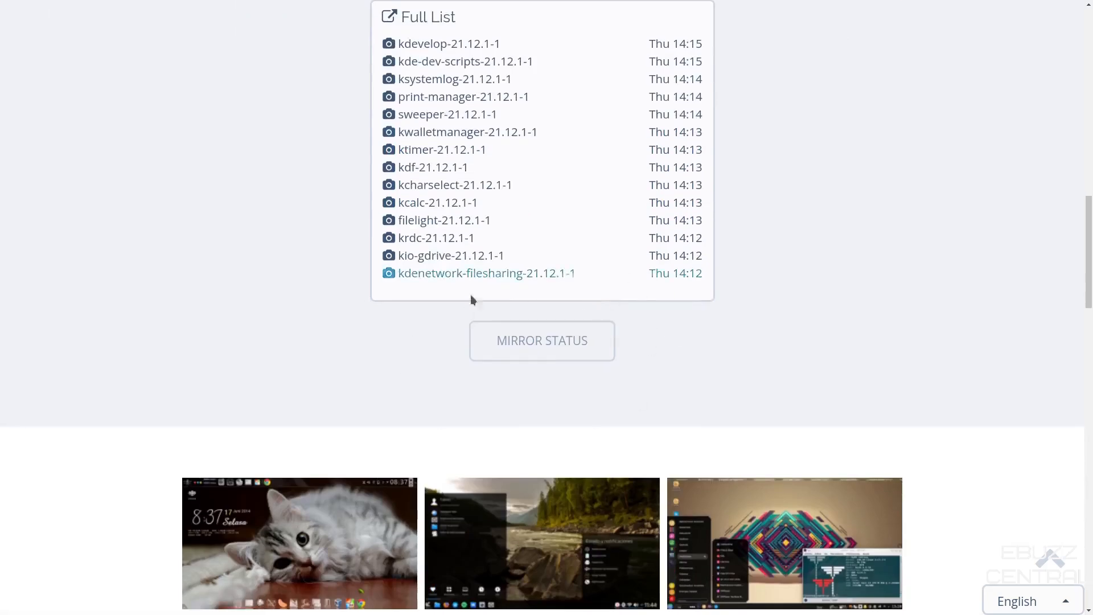
scroll("down", 3)
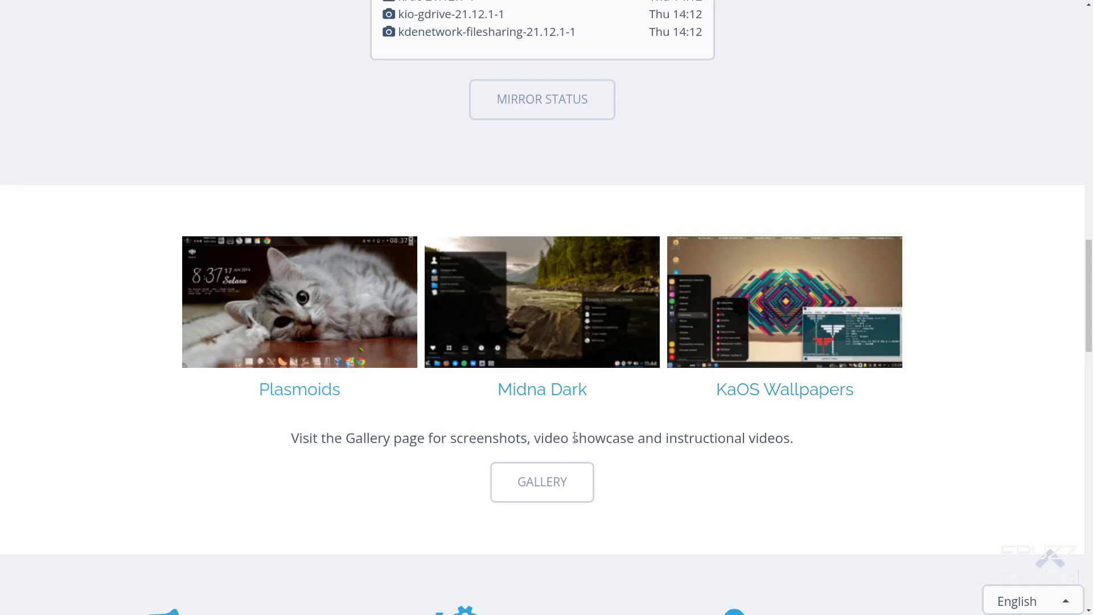
mouse_move(820, 237)
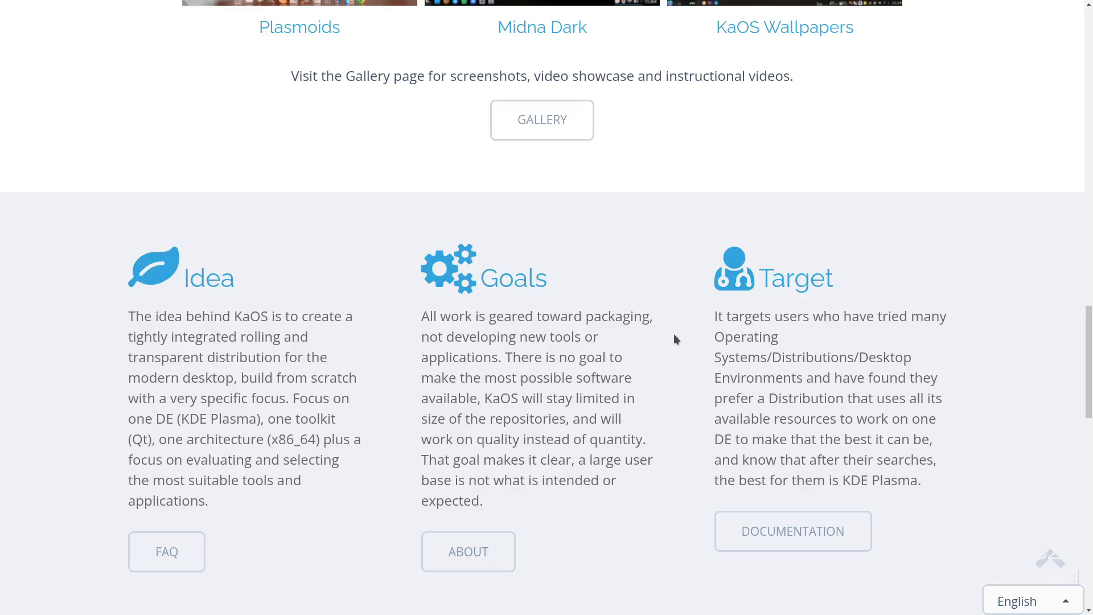
mouse_move(695, 340)
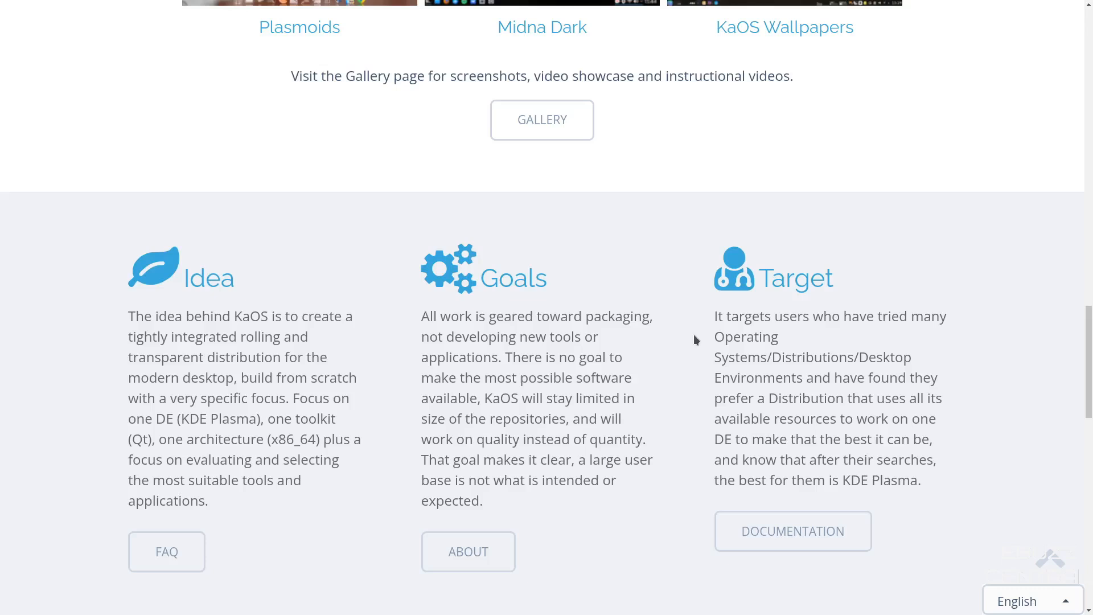
mouse_move(696, 334)
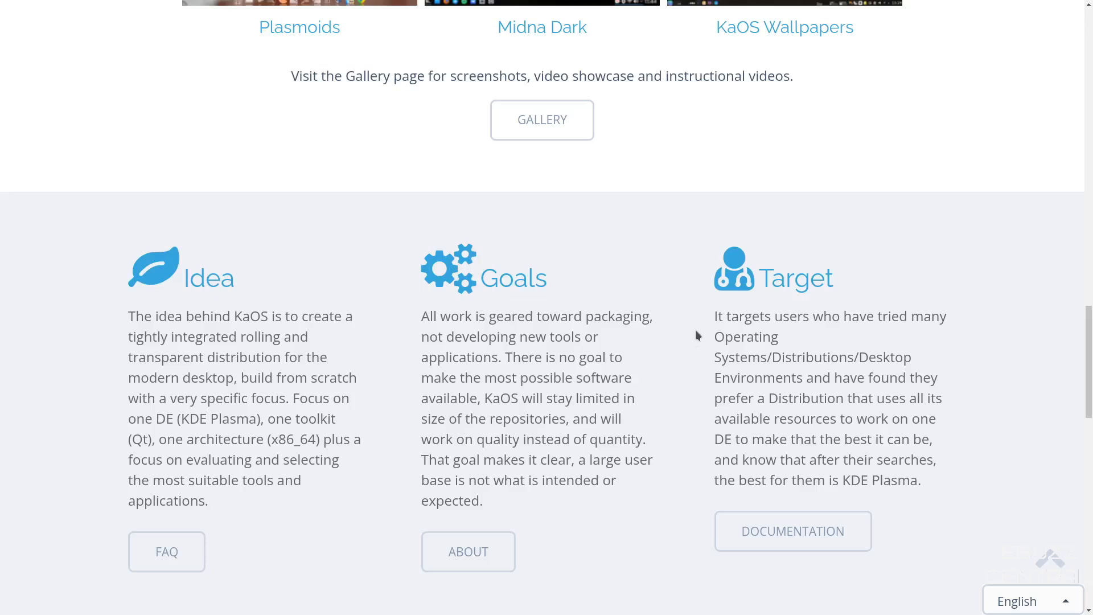
- Scroll past the Gallery button to the Idea, Goals and Target columns
scroll("down", 3)
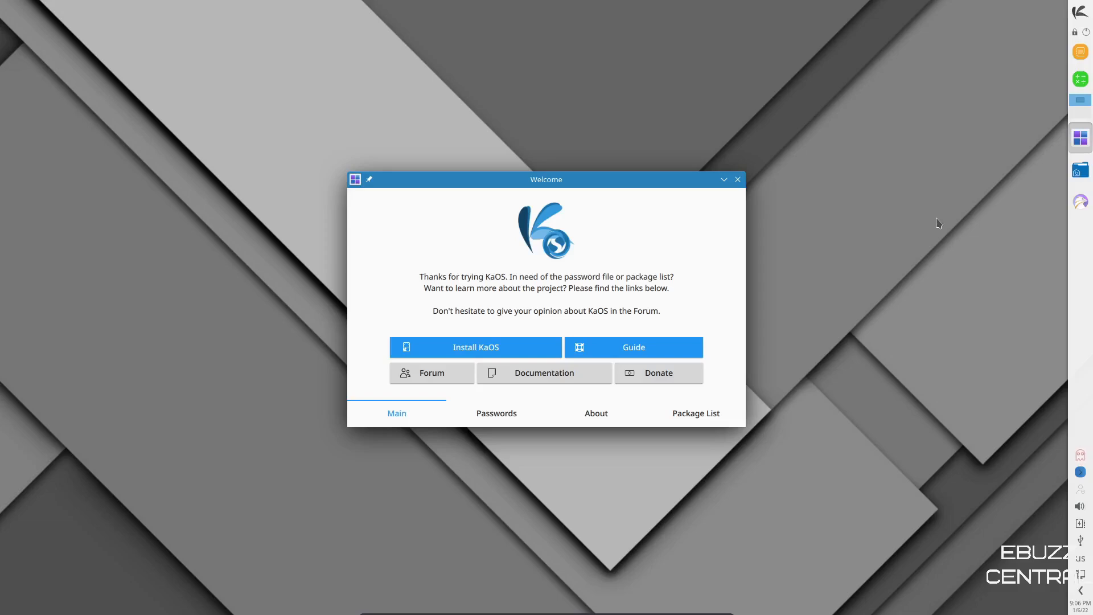
mouse_move(1061, 50)
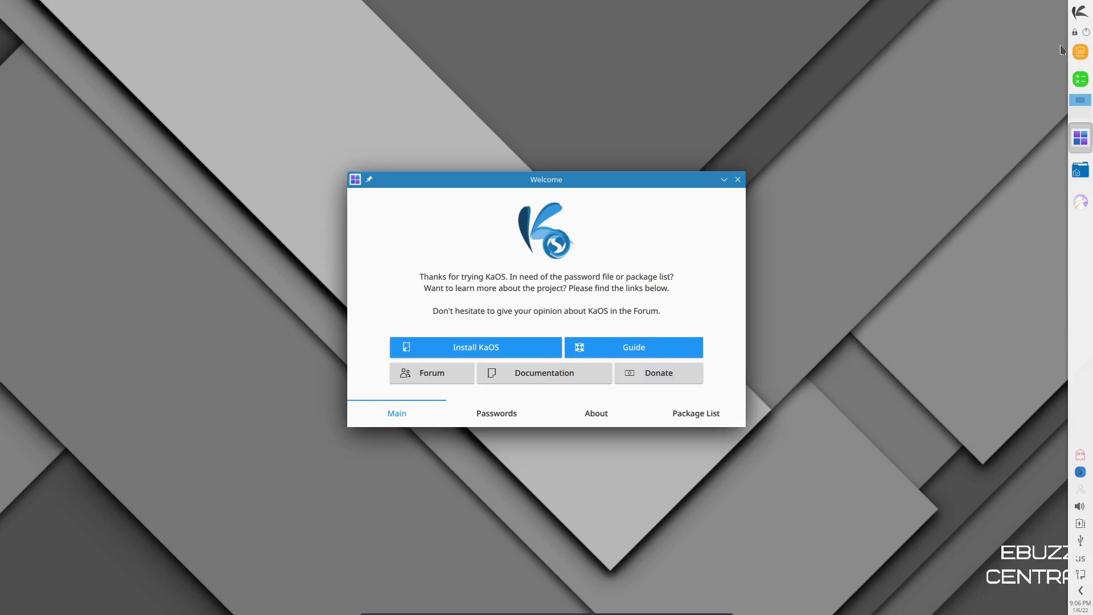
mouse_move(590, 592)
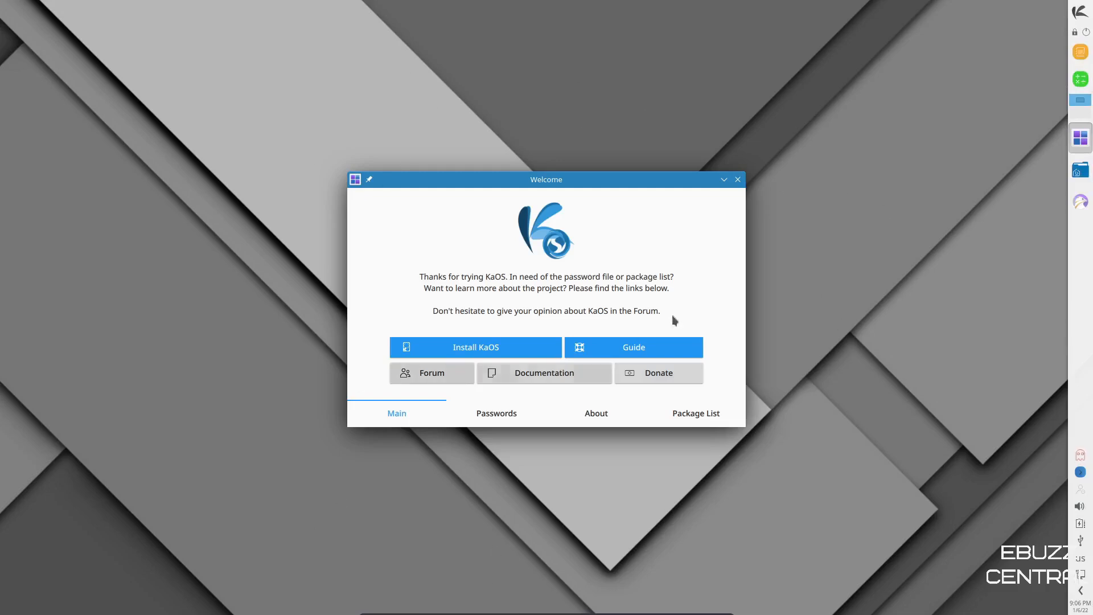
mouse_move(449, 282)
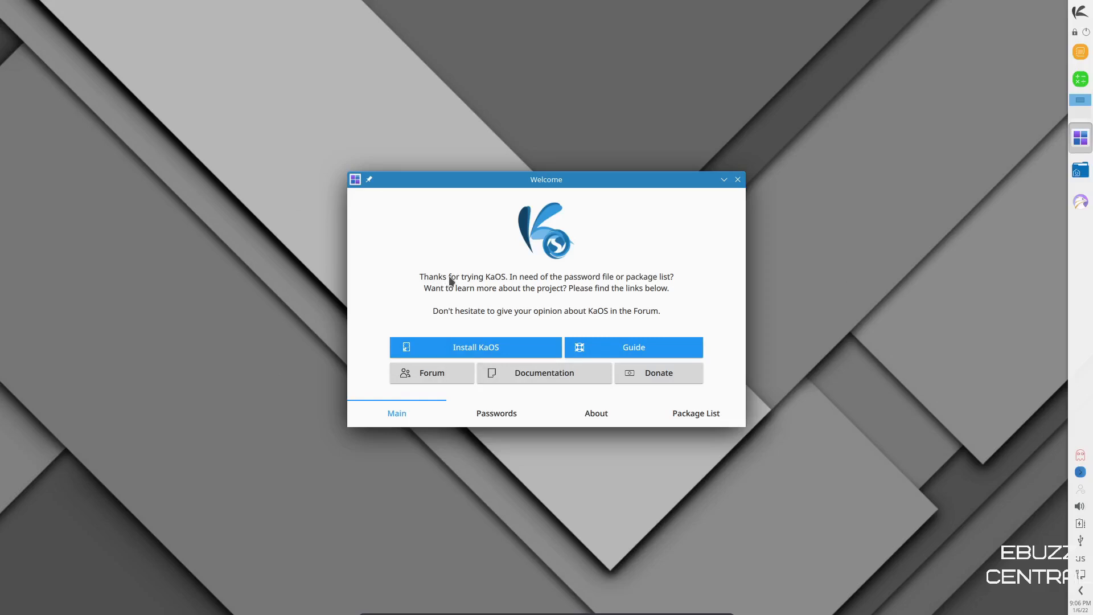
mouse_move(455, 300)
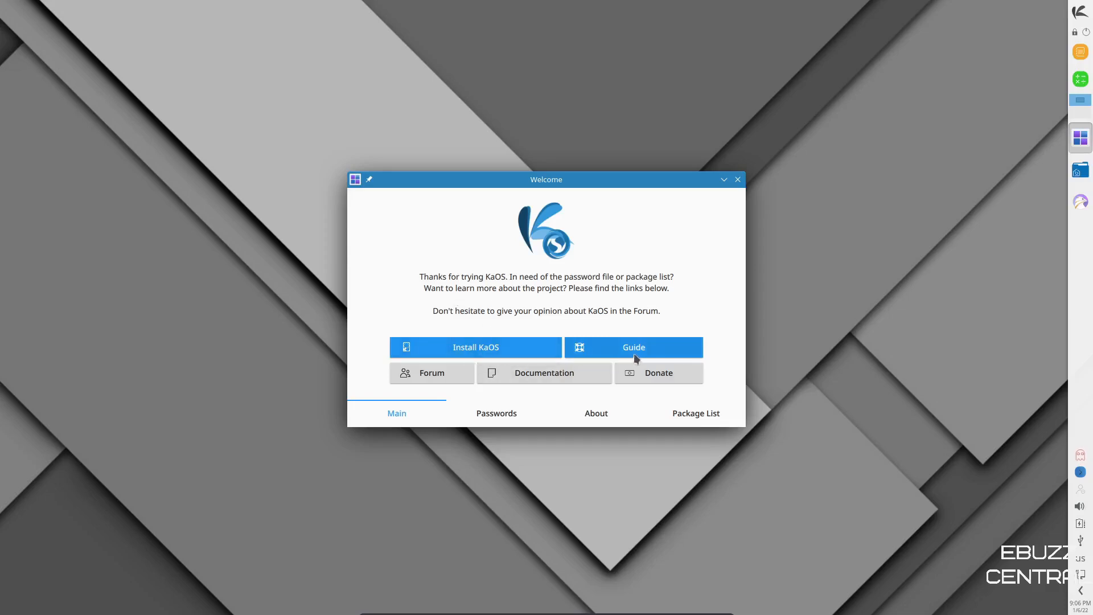
mouse_move(431, 372)
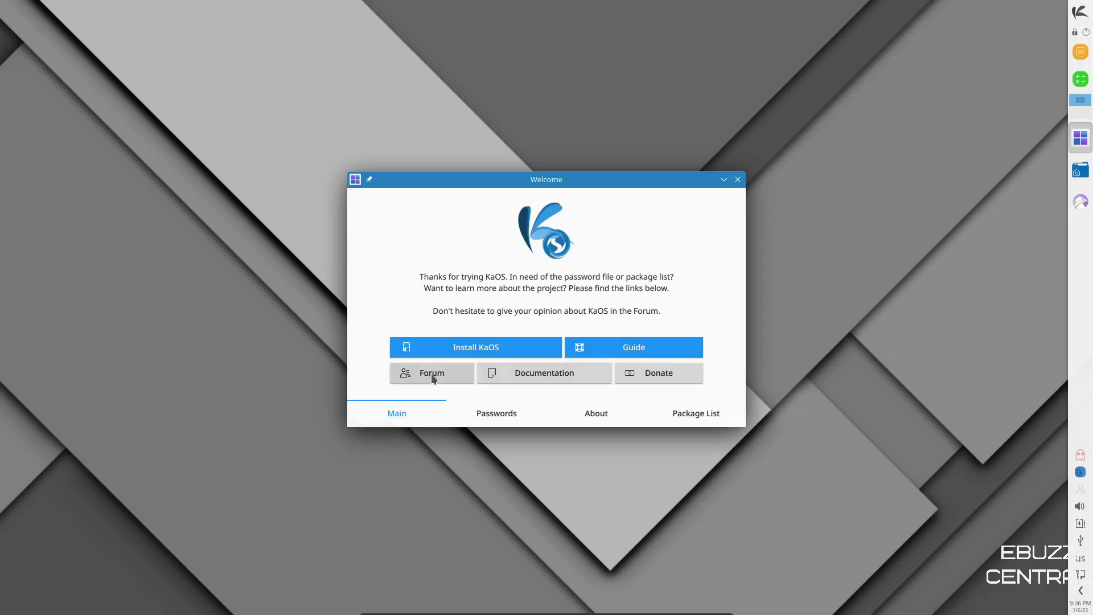
mouse_move(658, 373)
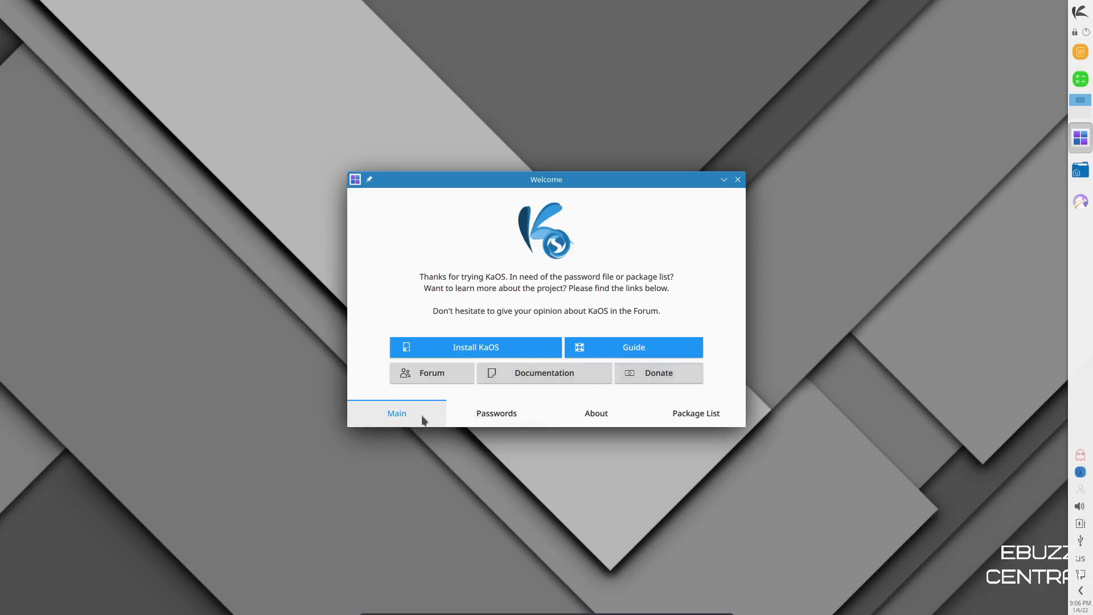
- View the live-session Passwords, then read through the About KaOS project description
left_click(495, 412)
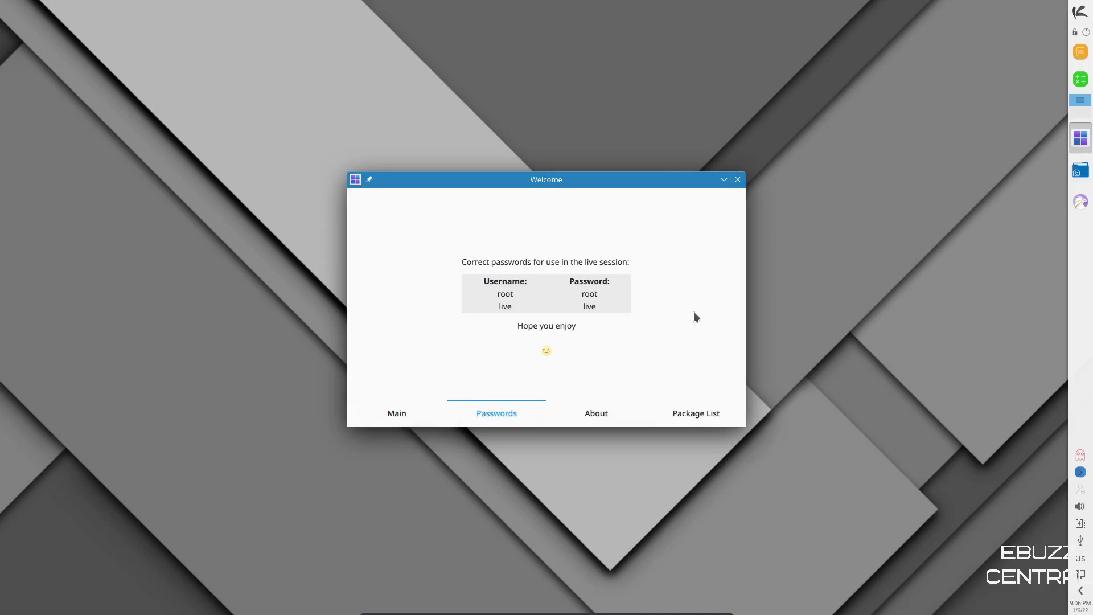
left_click(596, 412)
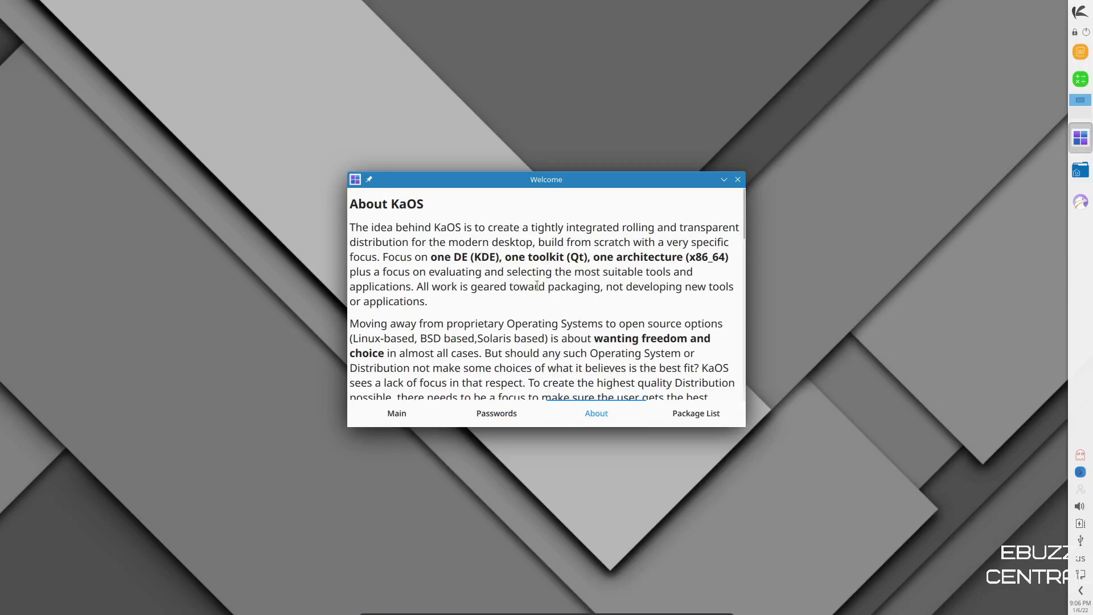
scroll("down", 3)
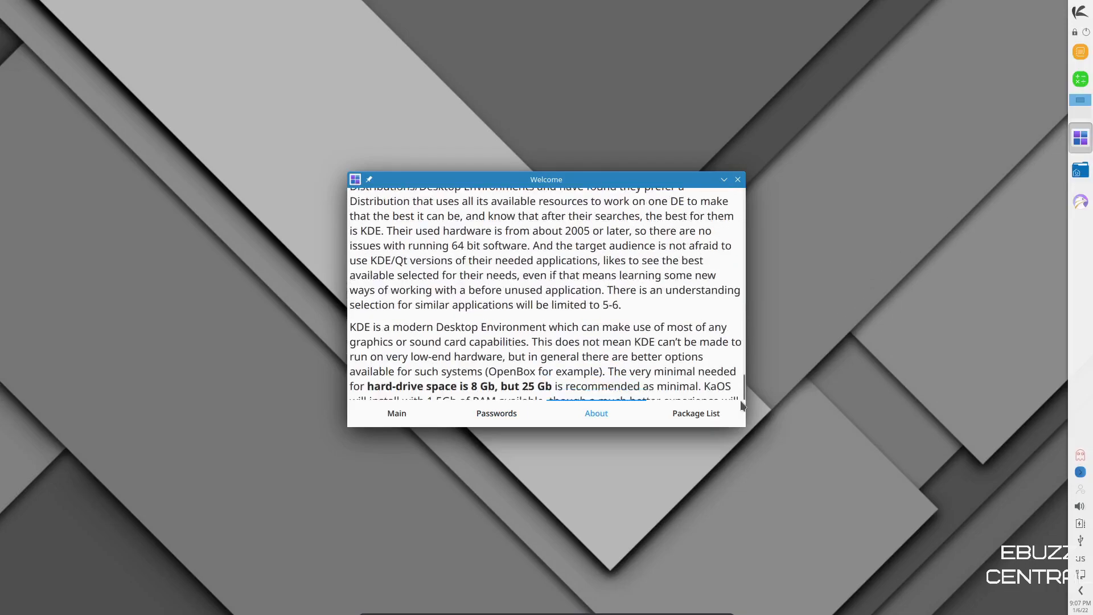
scroll("down", 3)
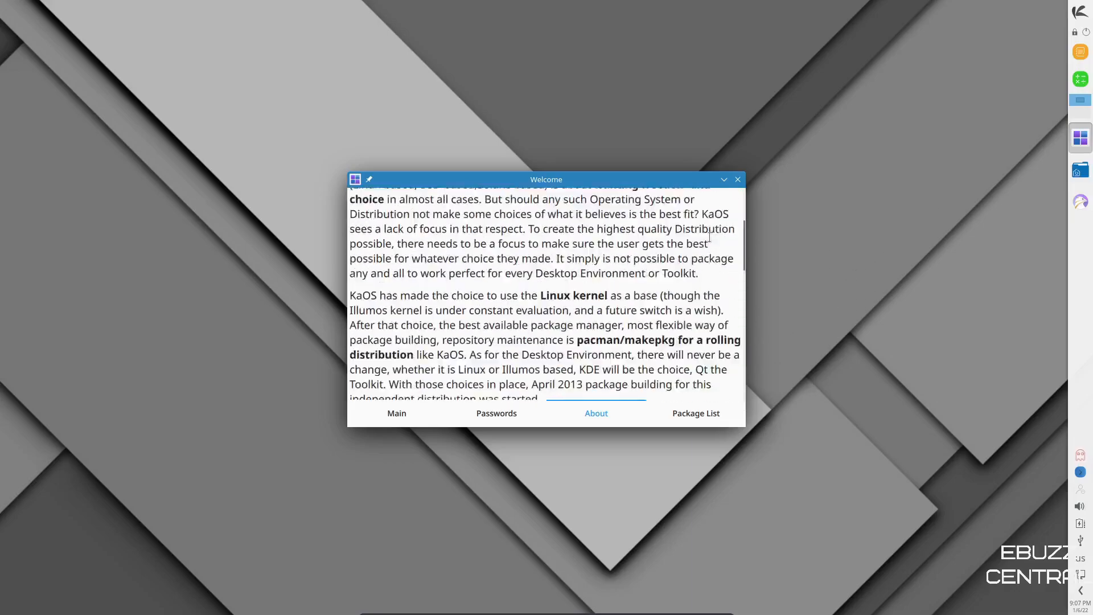
scroll("down", 3)
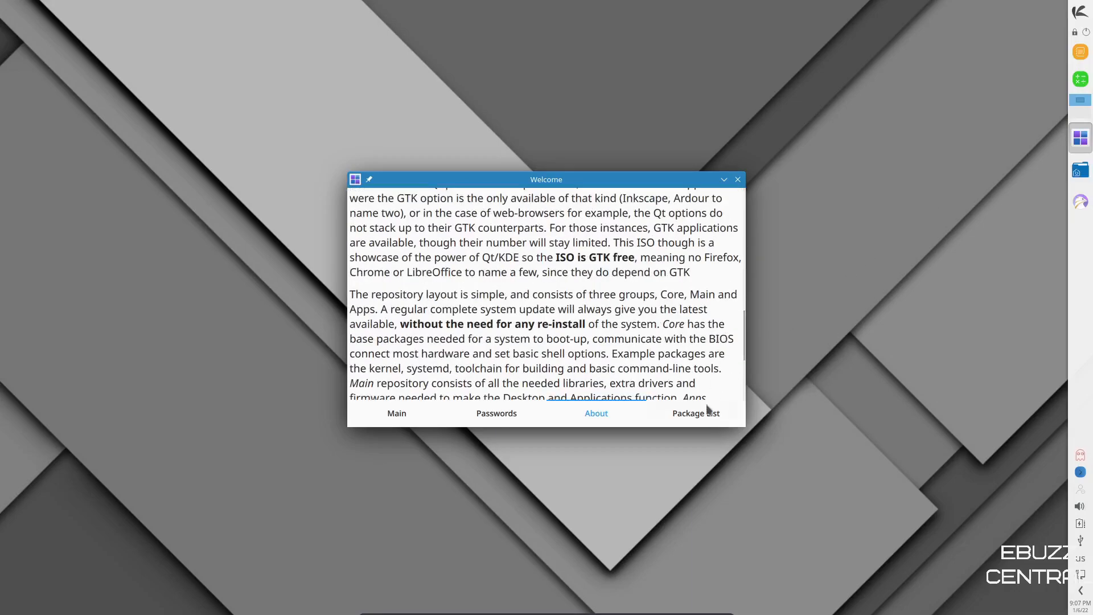
- Show the Package List of included software and return Welcome to its main page
left_click(694, 412)
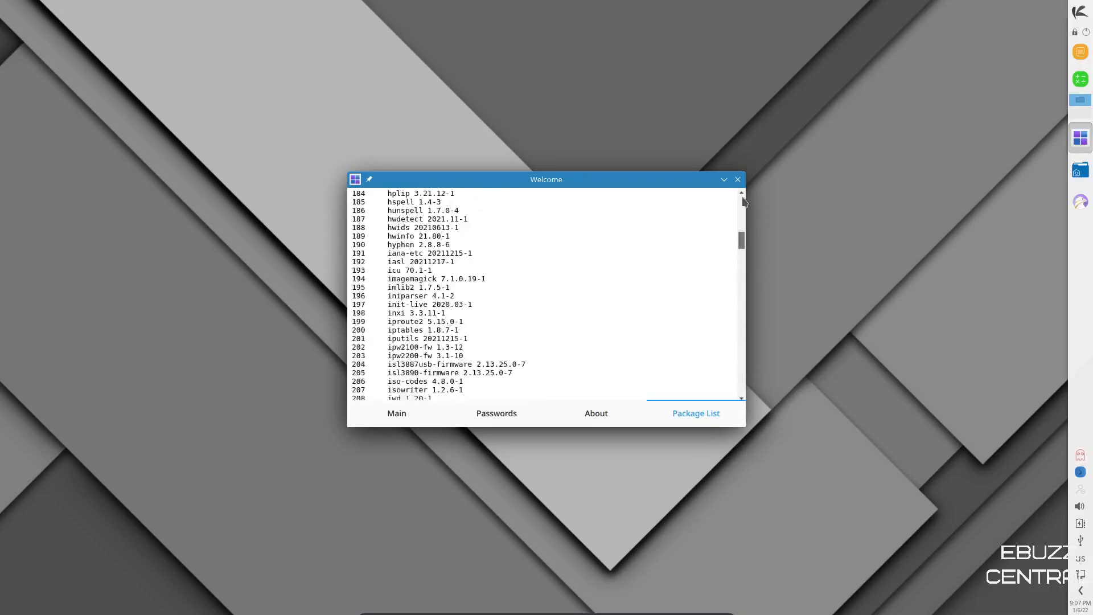
left_click(396, 413)
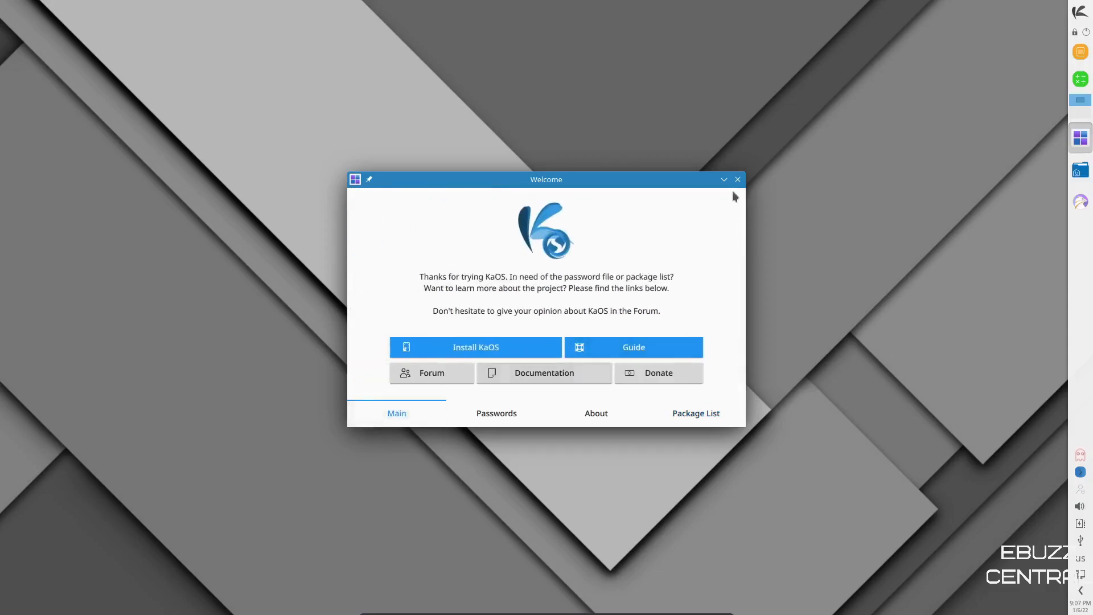
- Set the Blue mountain-lake image as the desktop wallpaper via Configure Desktop and close the settings
right_click(655, 157)
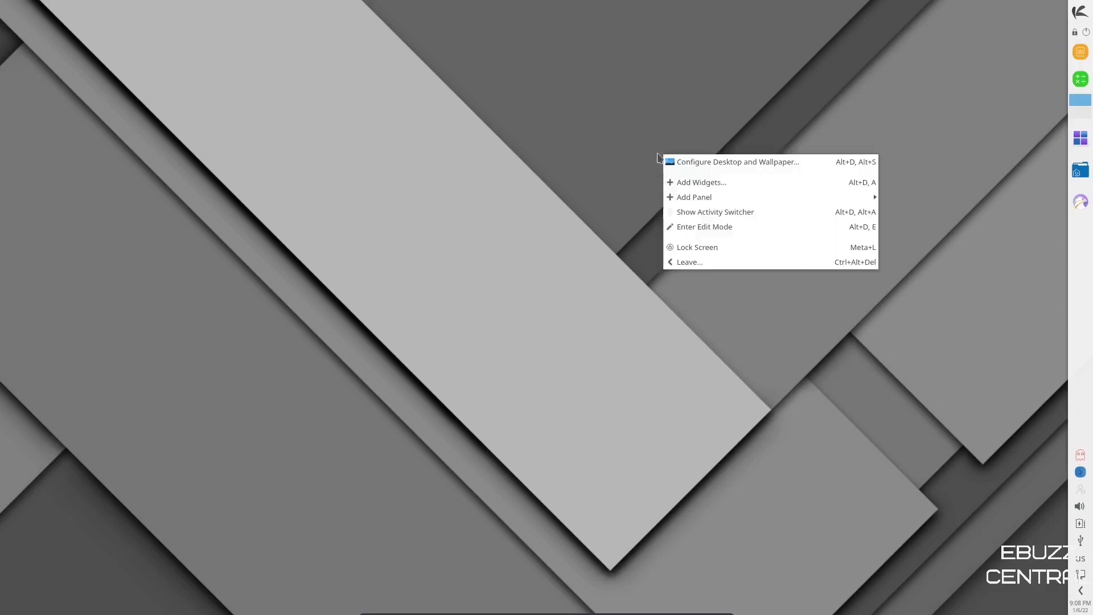
left_click(737, 161)
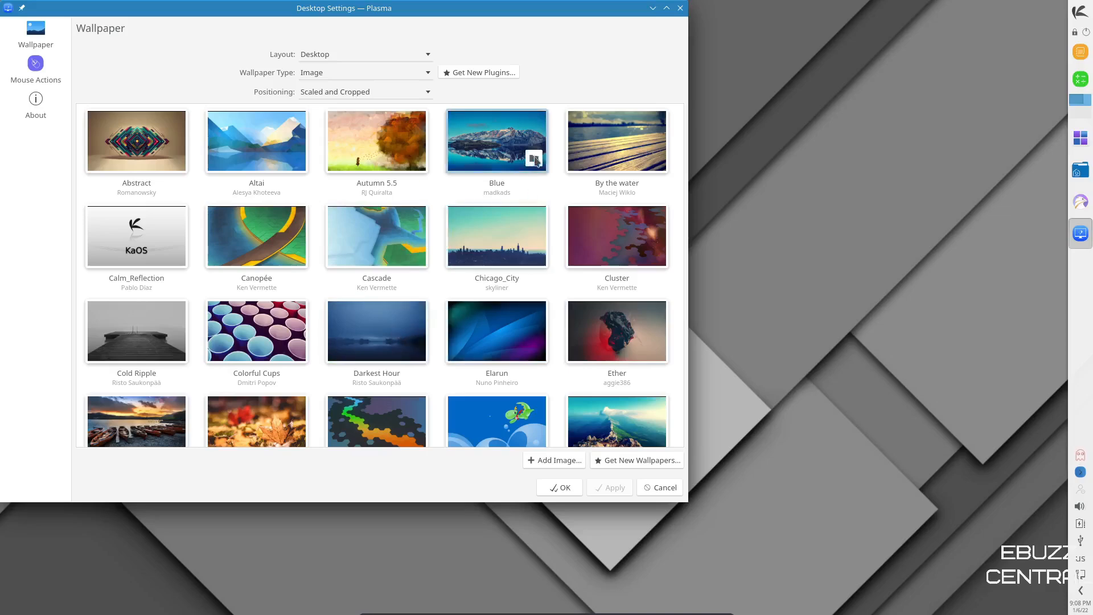
left_click(496, 140)
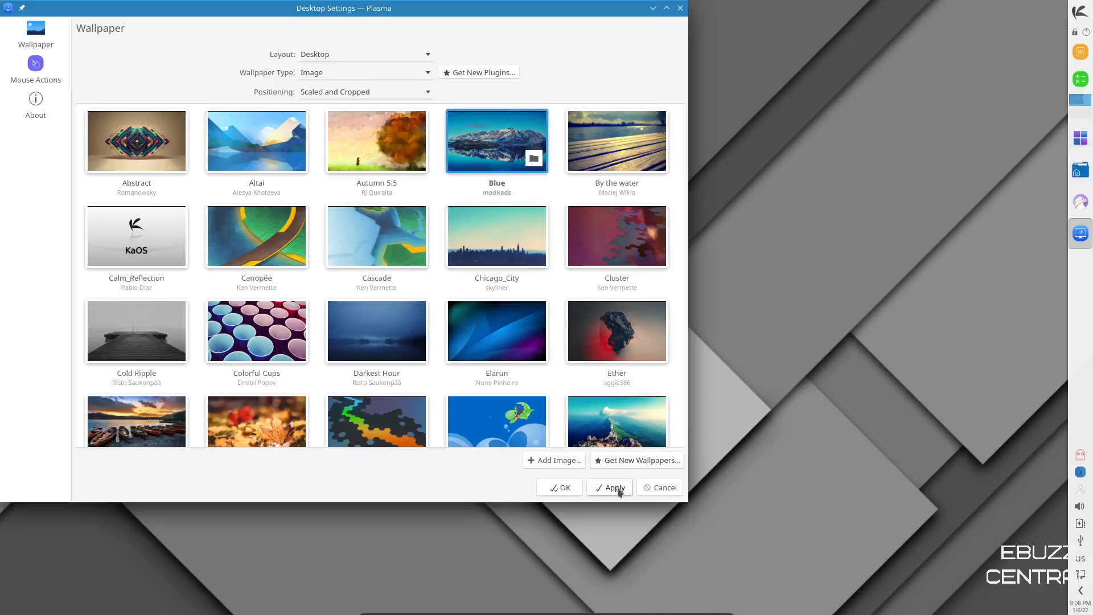
left_click(611, 486)
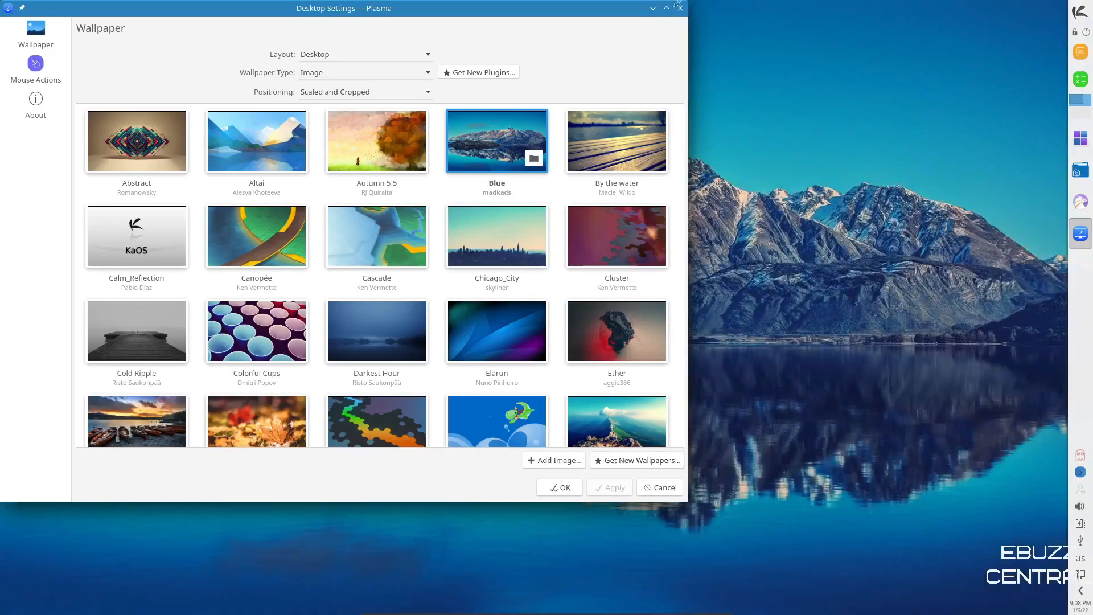
left_click(558, 486)
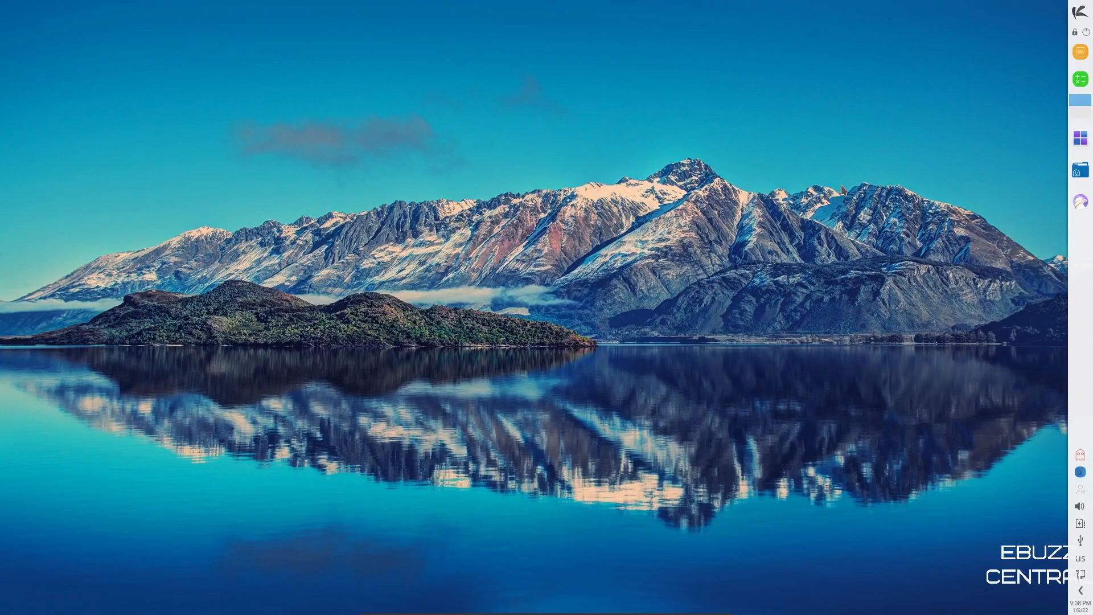
mouse_move(930, 148)
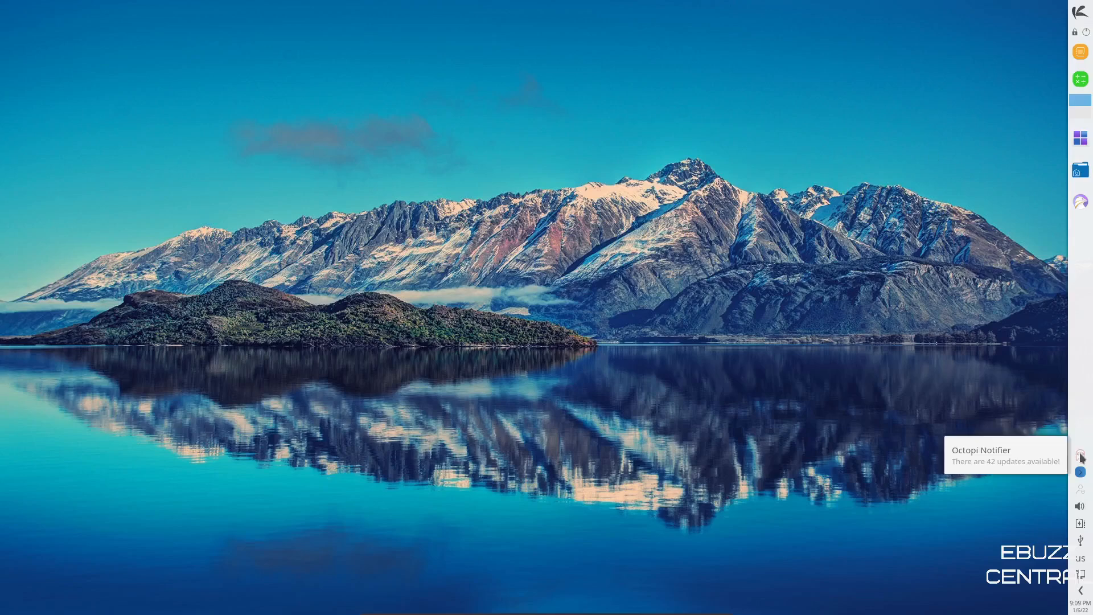
- Search the application launcher for 'octopi' to start the package manager
left_click(1079, 458)
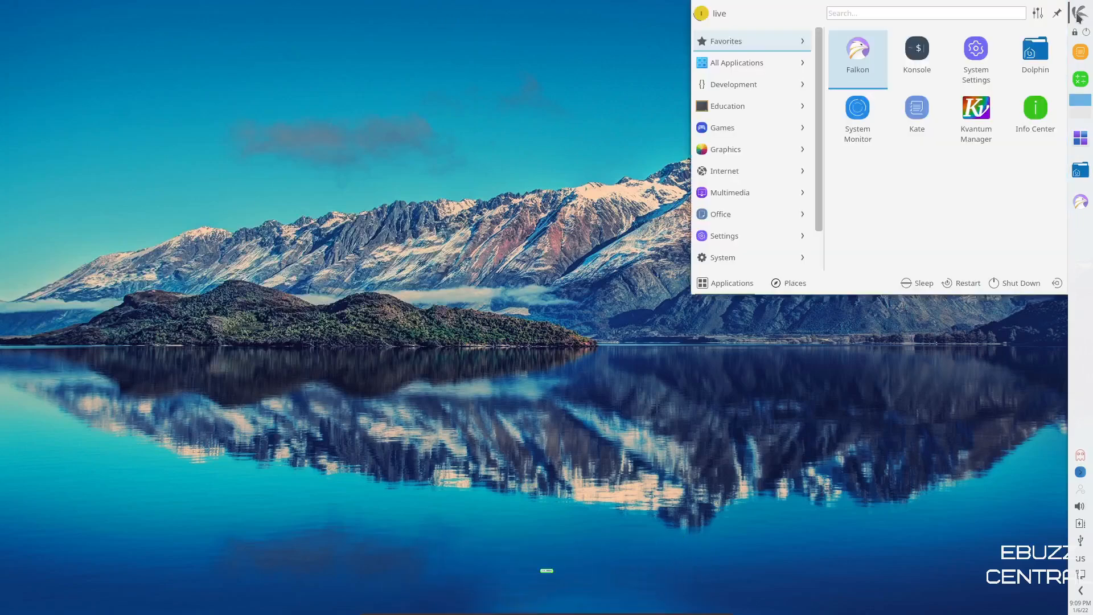
type("o")
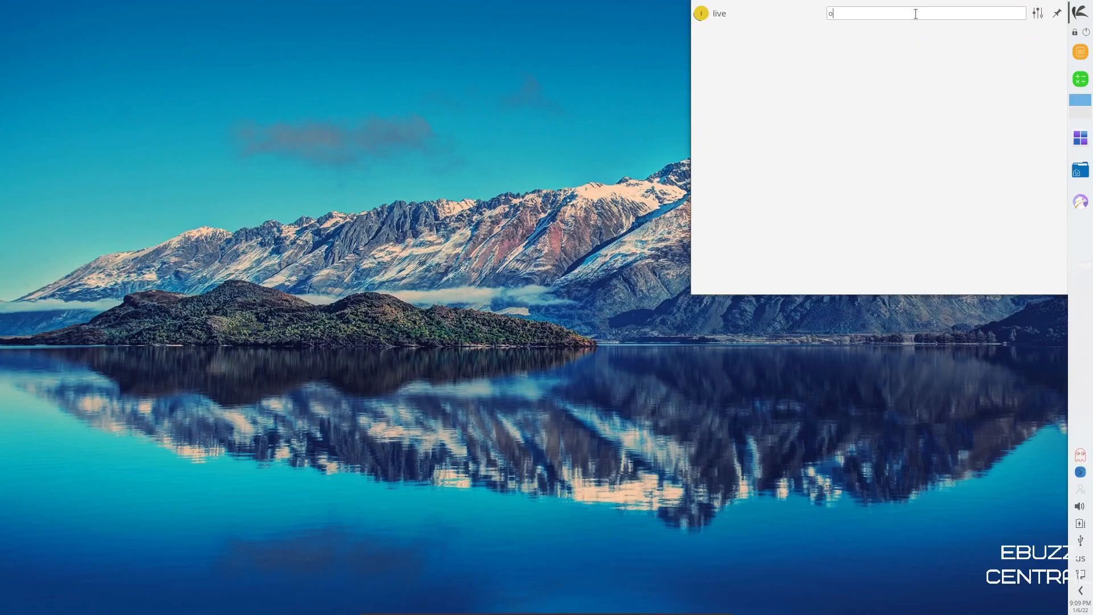
type("ctopi")
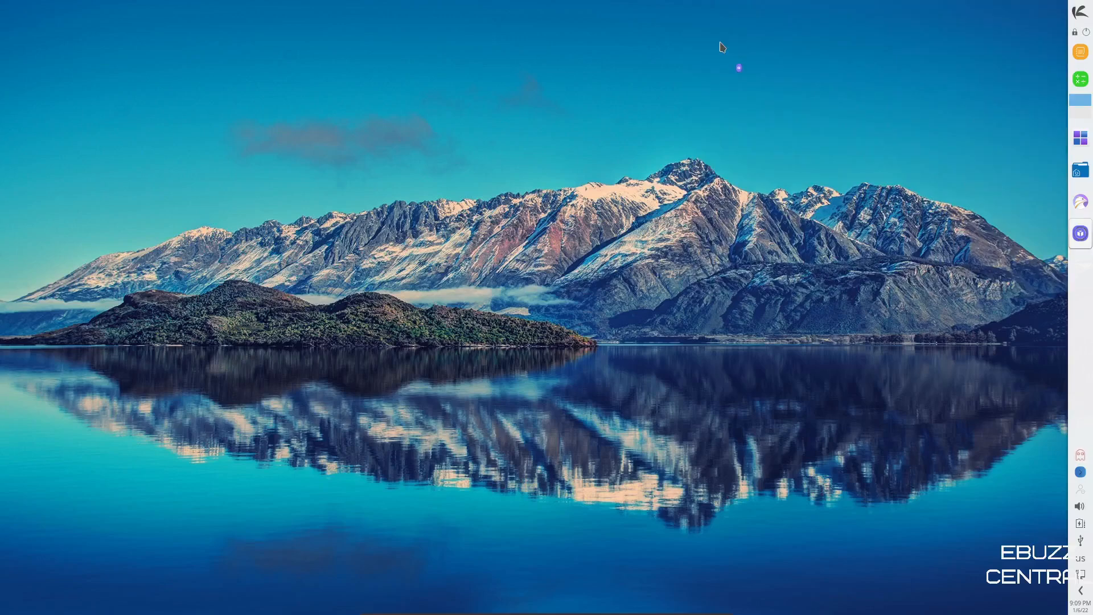
- Launch Octopi, maximize it and look through its Groups list
left_click(1079, 232)
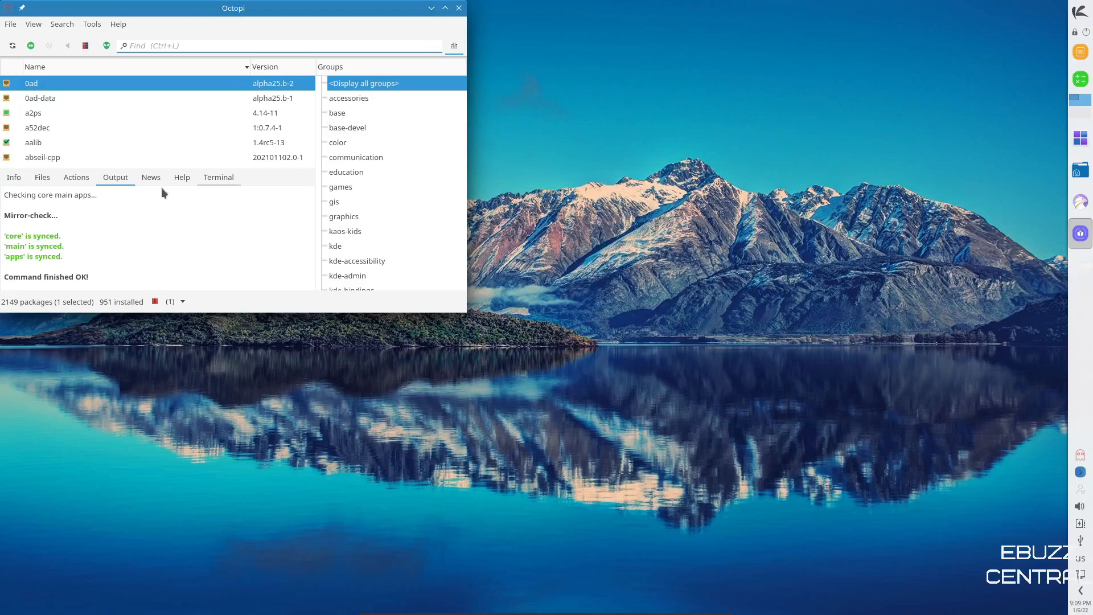
mouse_move(28, 246)
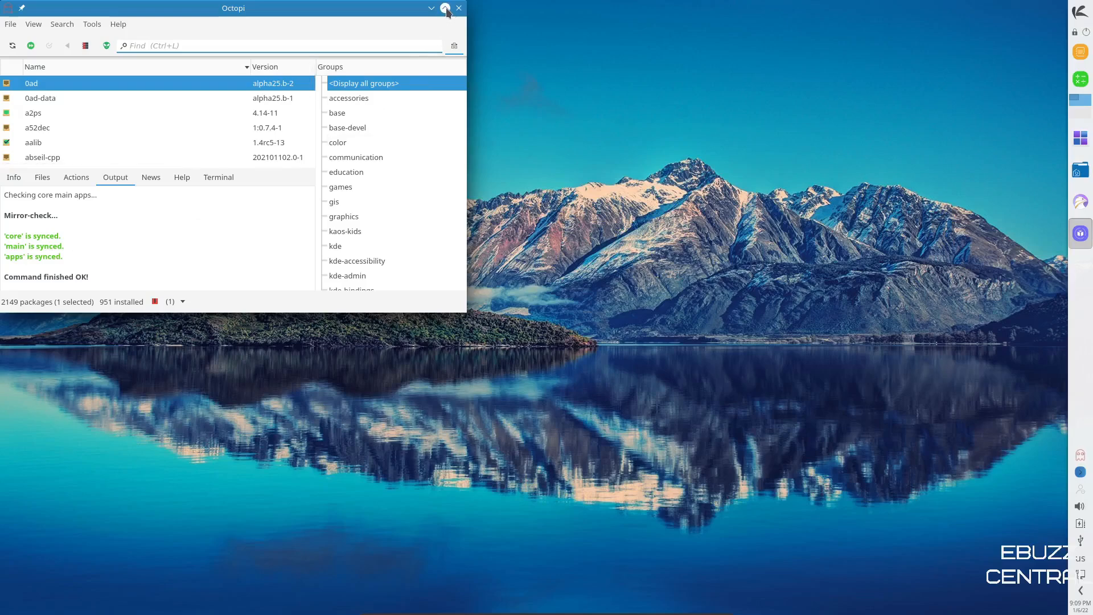
left_click(447, 8)
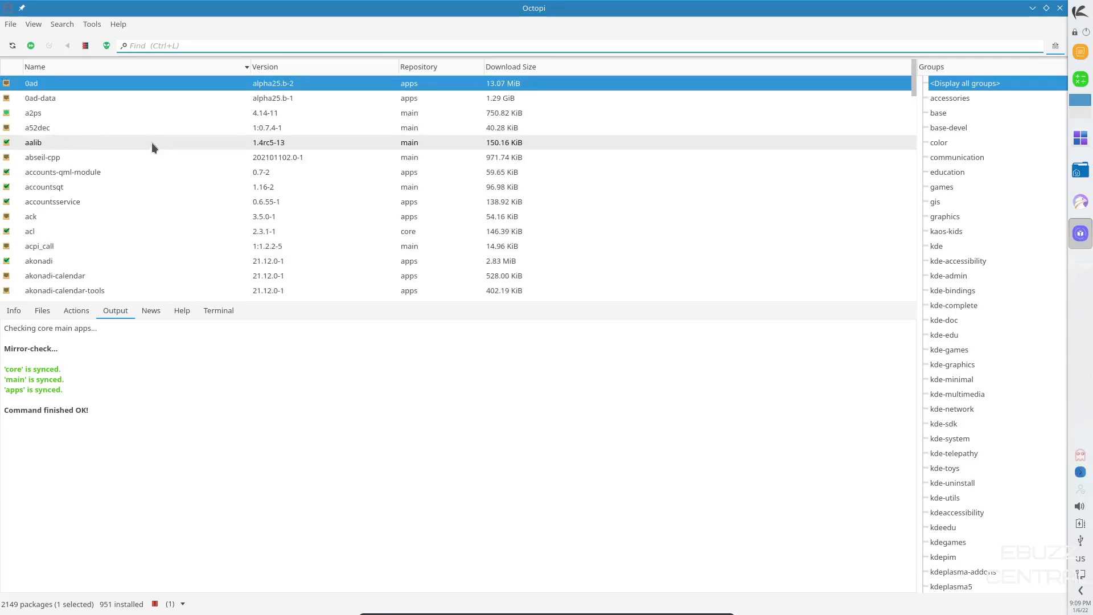
mouse_move(953, 112)
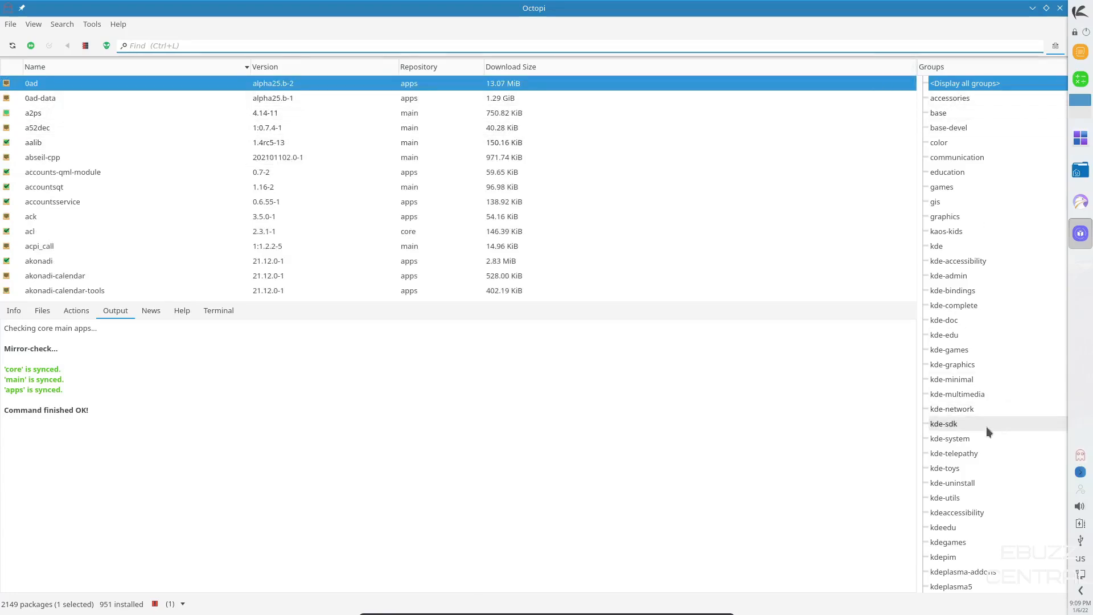
scroll("down", 3)
type("o")
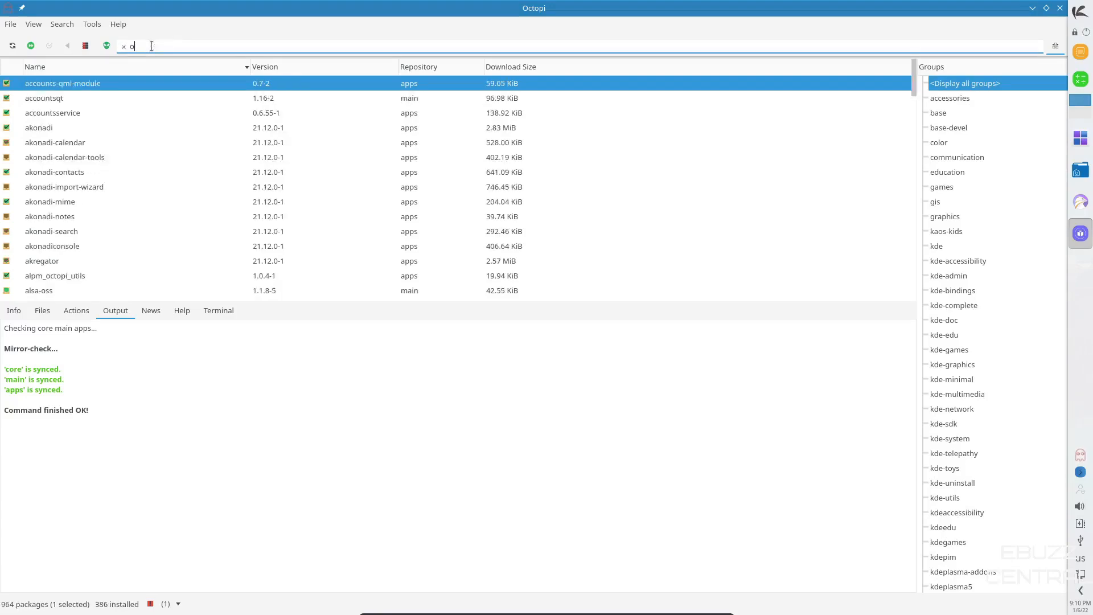
- Search the repositories for obs-studio, kdenlive and finally gimp 2.10.30-1
type("bs")
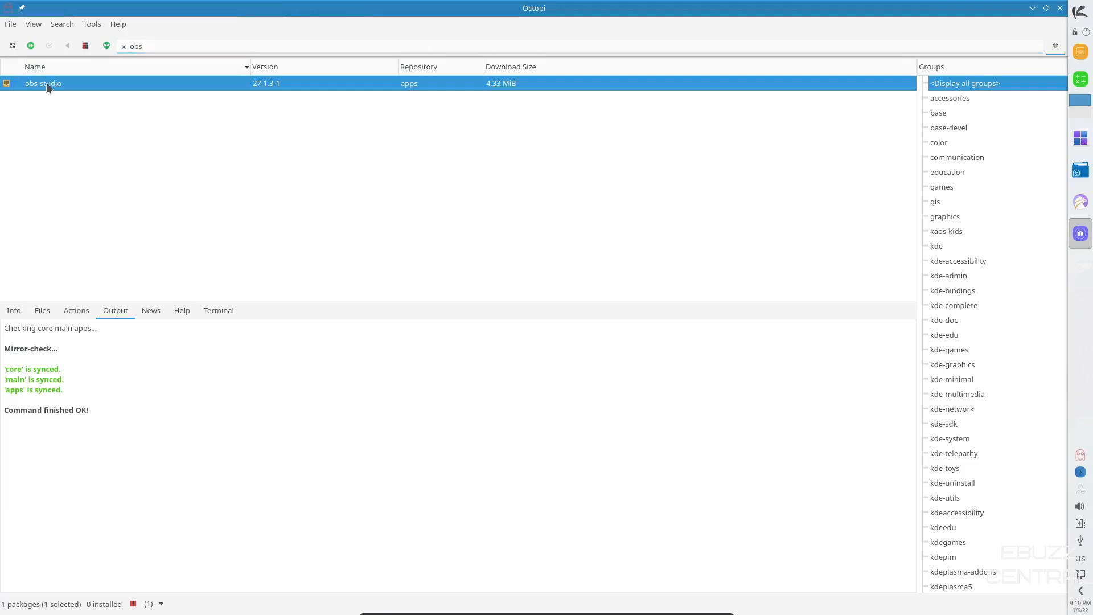
mouse_move(27, 614)
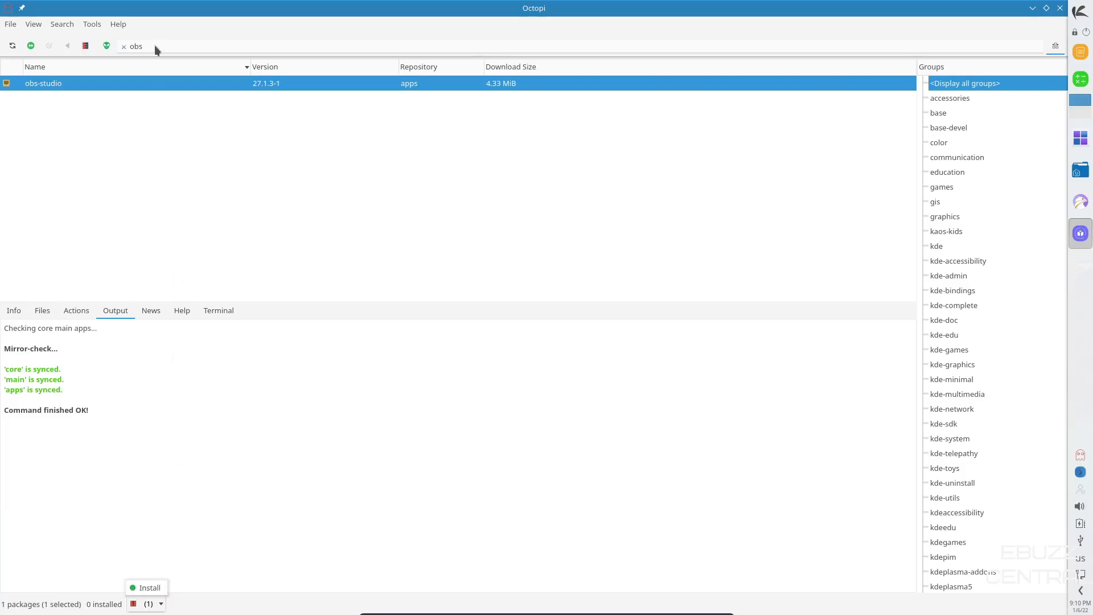
type("kdenlive")
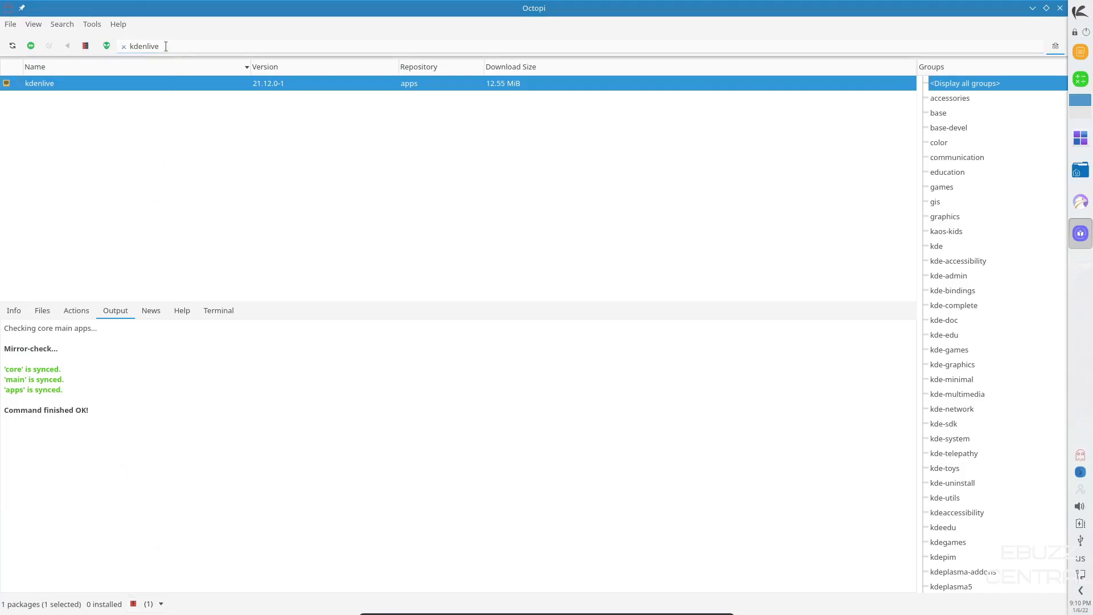
type("gimp")
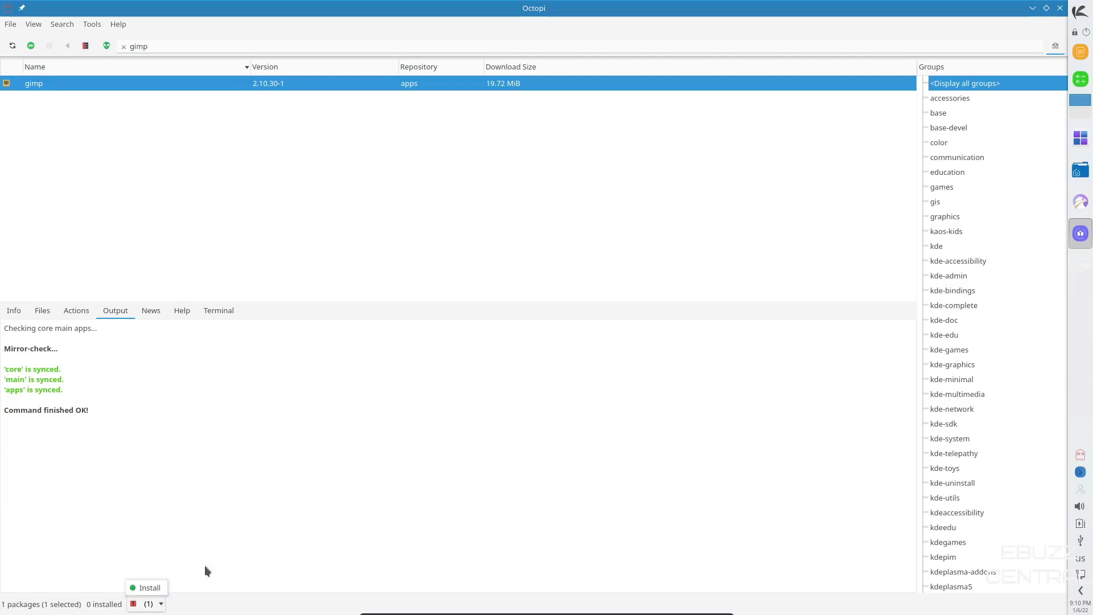
mouse_move(416, 475)
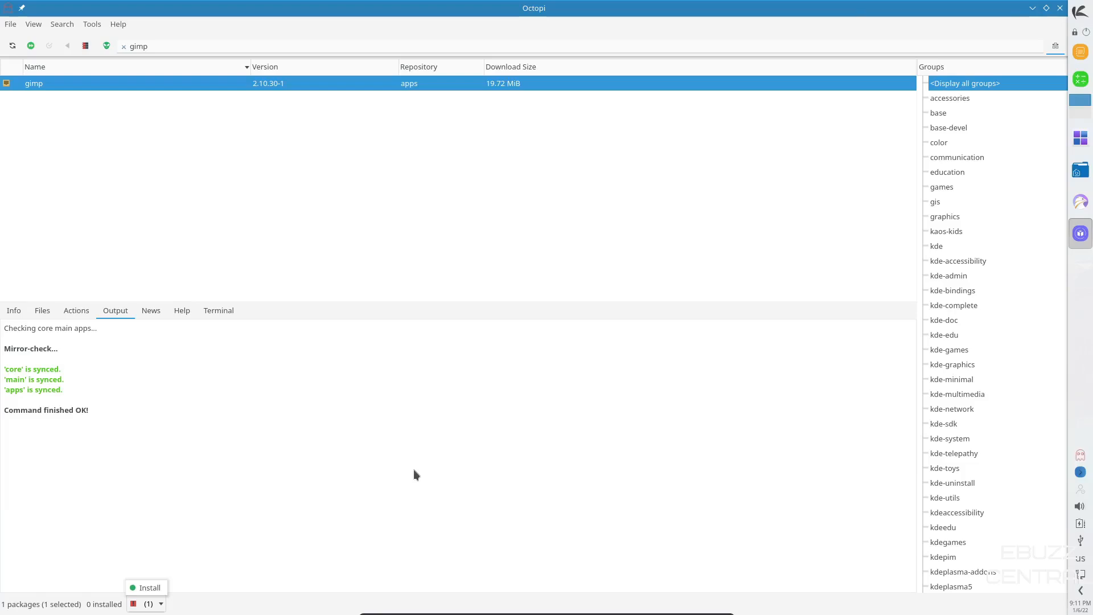
mouse_move(1013, 6)
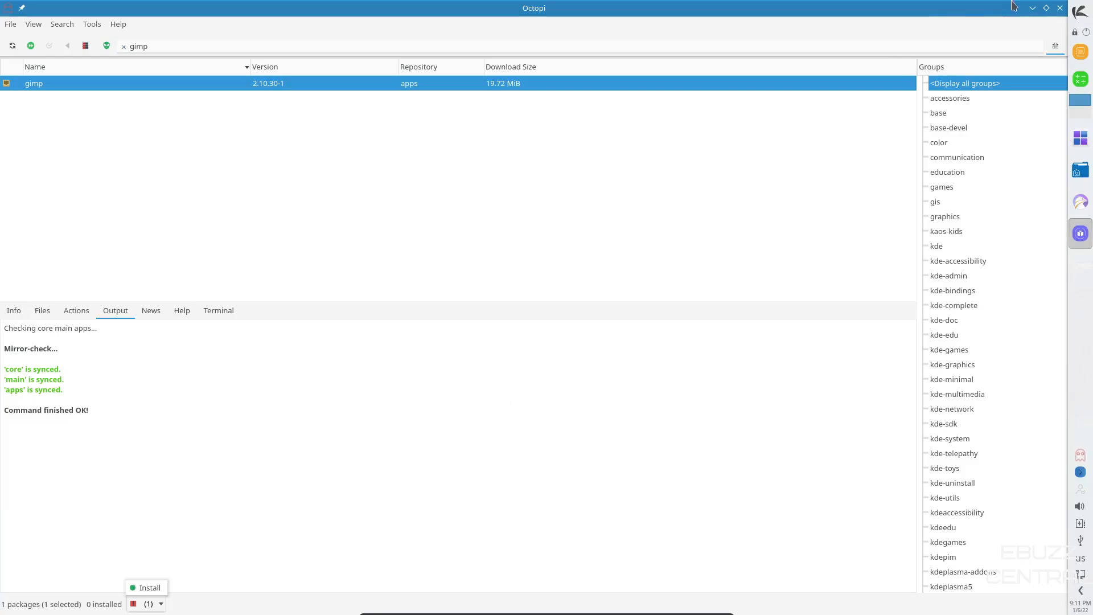
- Close the Octopi package manager, leaving the Plasma desktop
left_click(1032, 8)
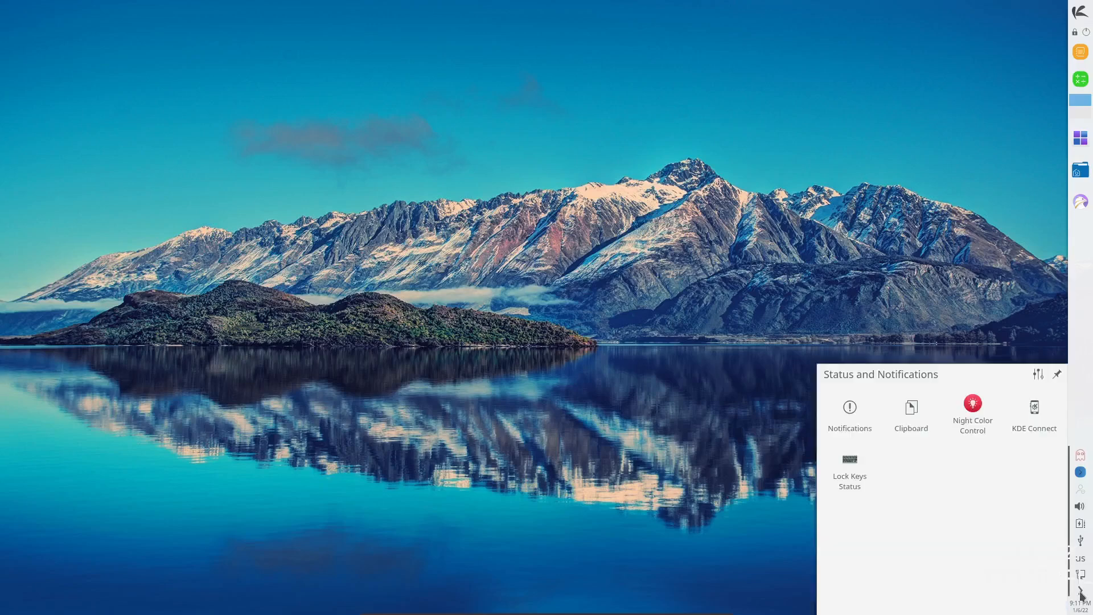
mouse_move(1033, 414)
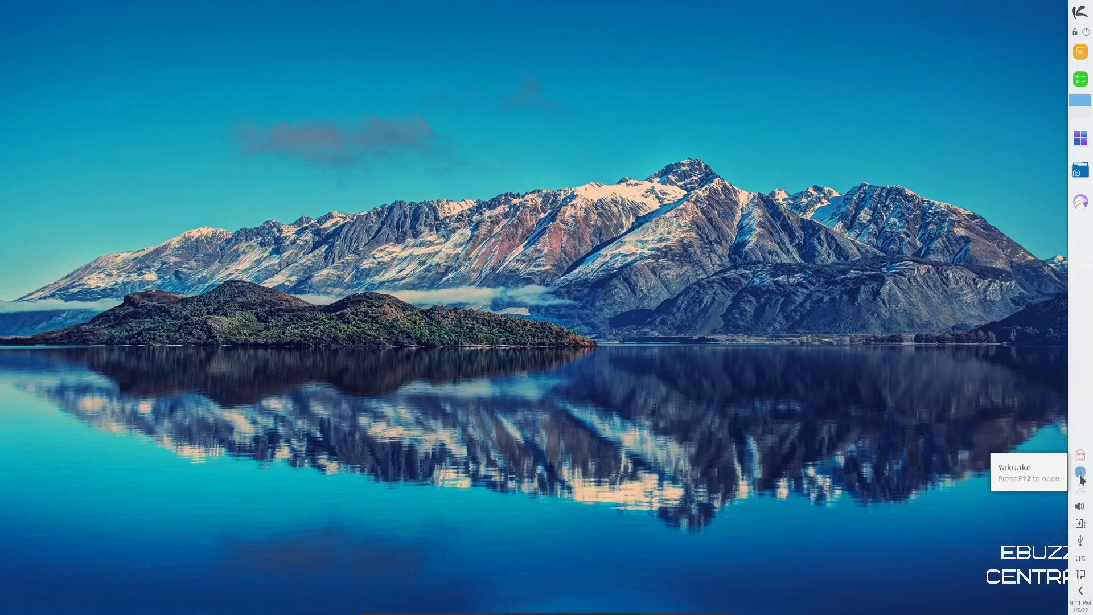
- Run top in the Yakuake drop-down terminal to show processes and resource usage
left_click(1079, 474)
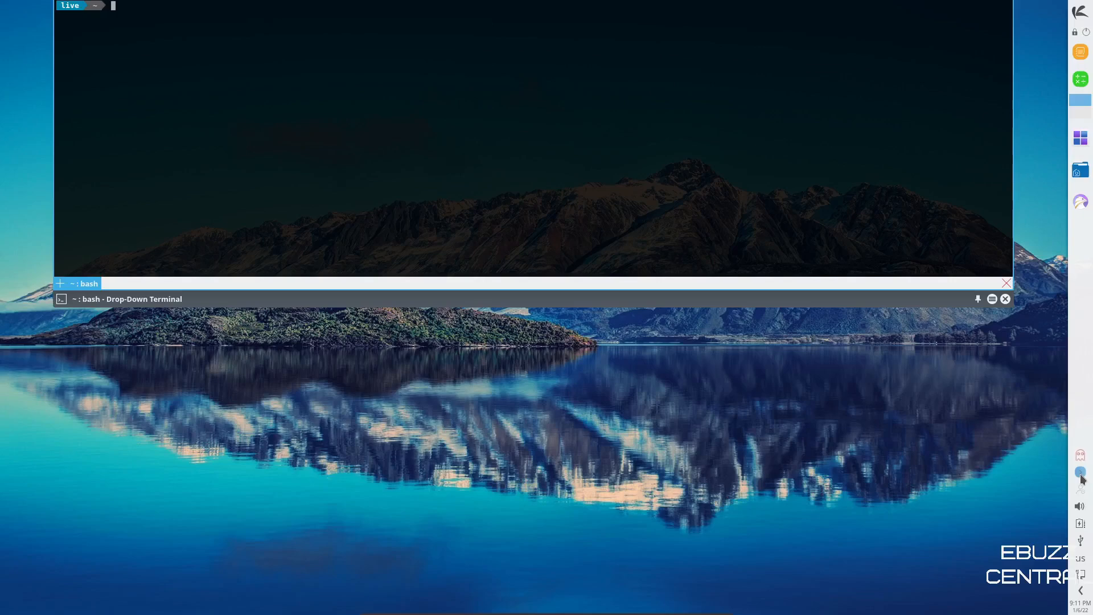
type("top")
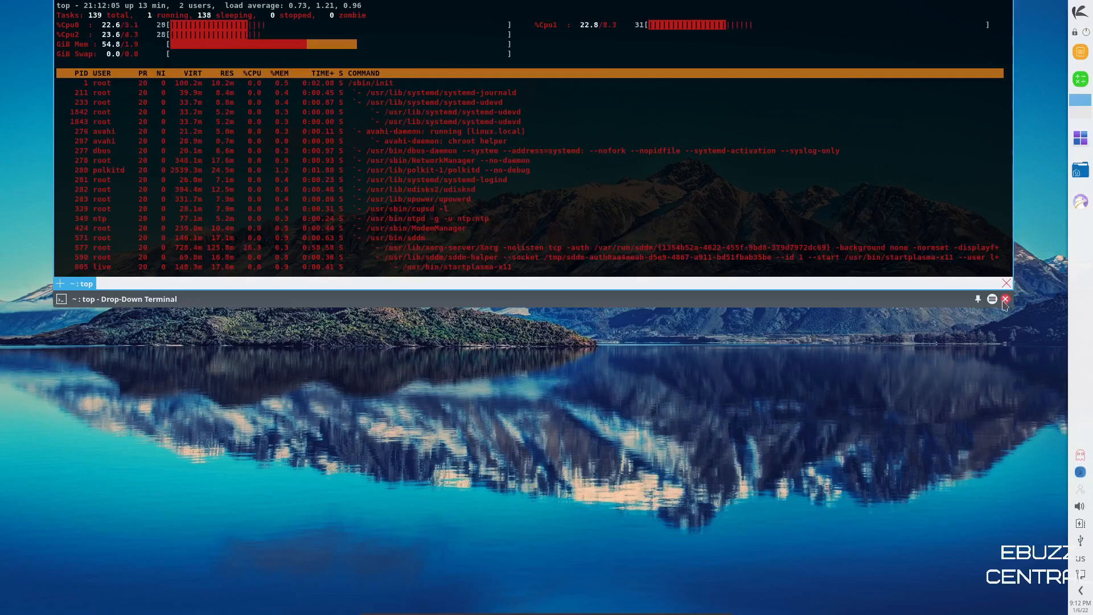
left_click(1005, 299)
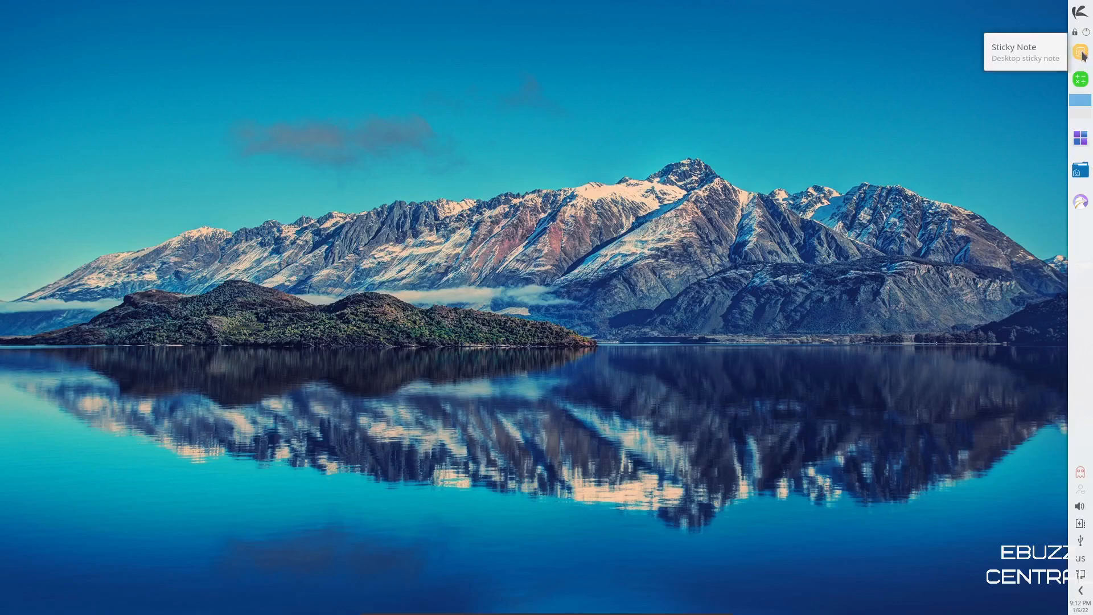
mouse_move(1079, 78)
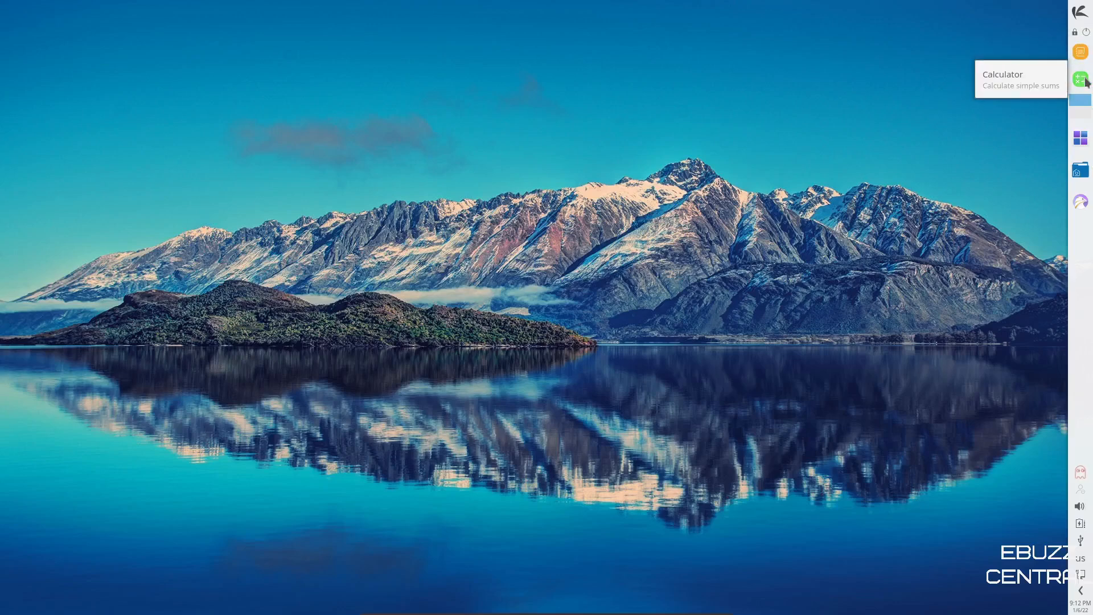
mouse_move(1079, 107)
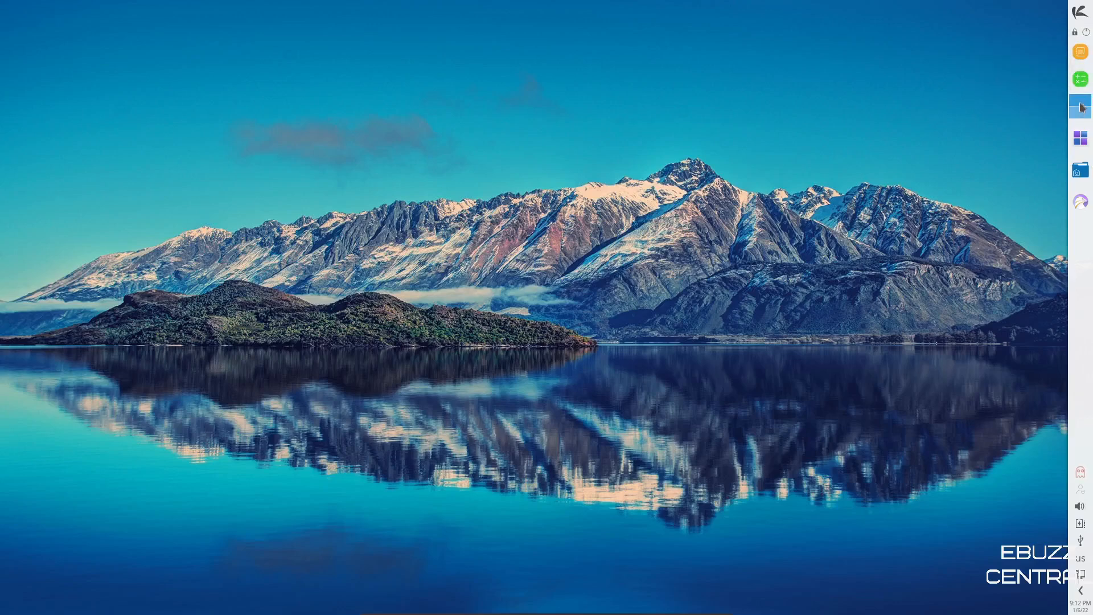
mouse_move(1079, 138)
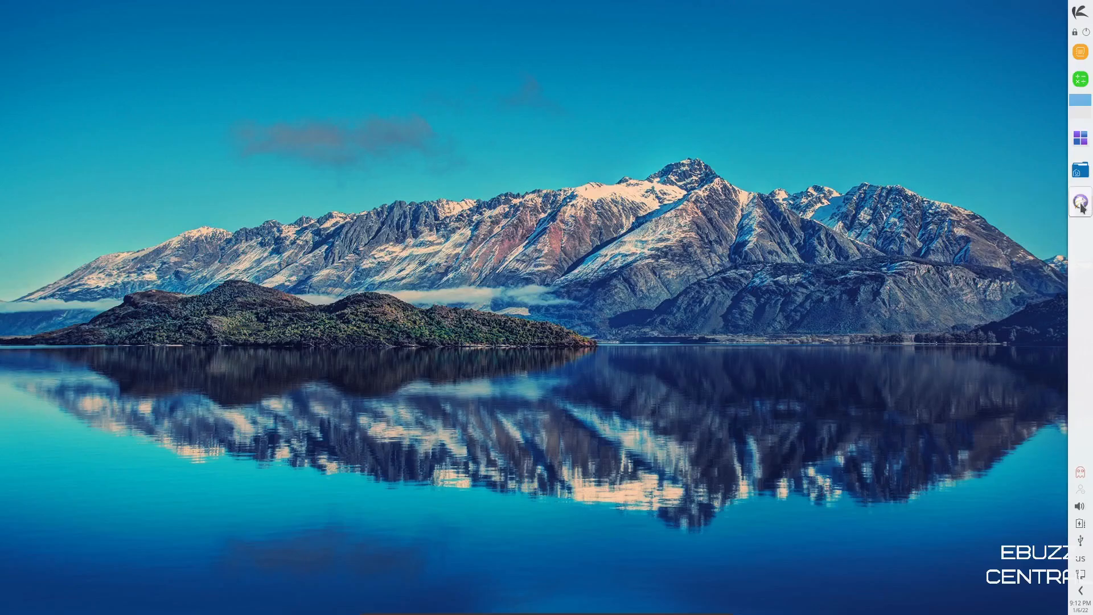
- Launch Falkon, view its About dialog showing version 3.1.0, and dismiss it
left_click(1079, 201)
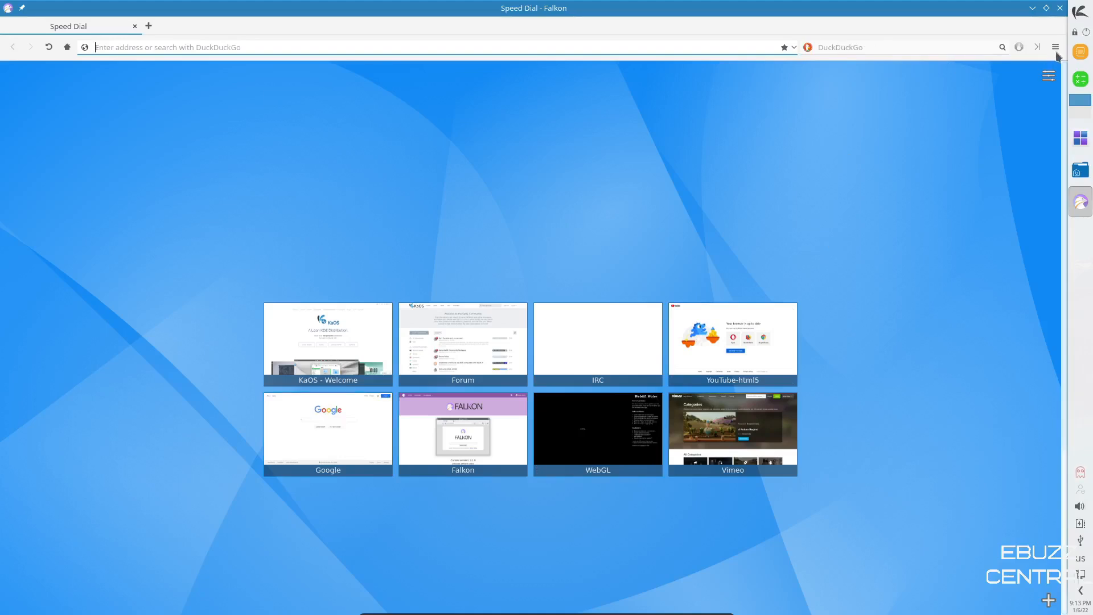
left_click(1054, 46)
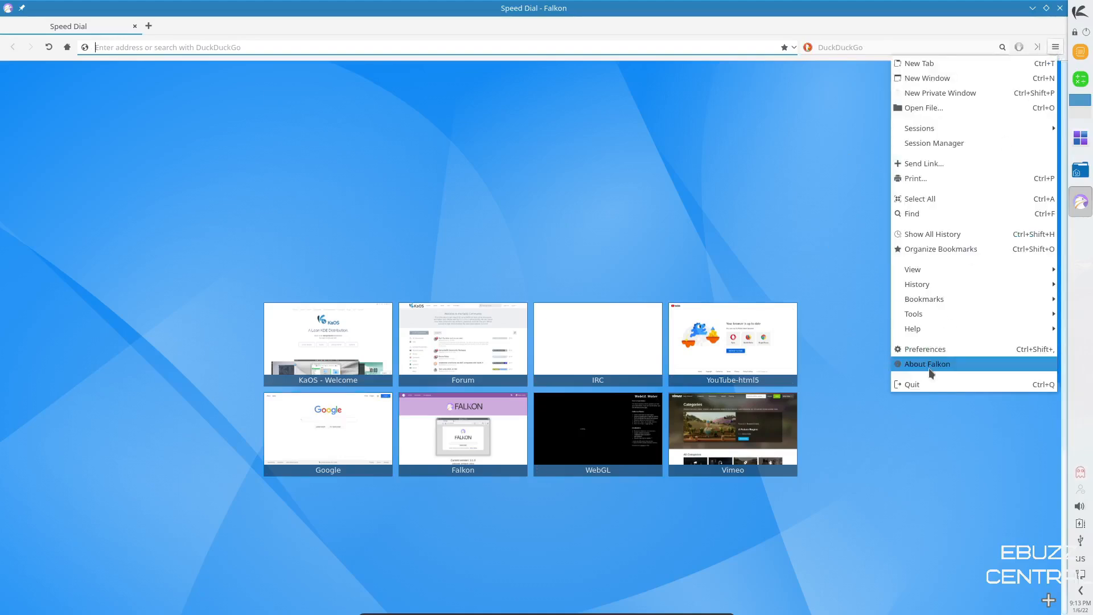
left_click(926, 363)
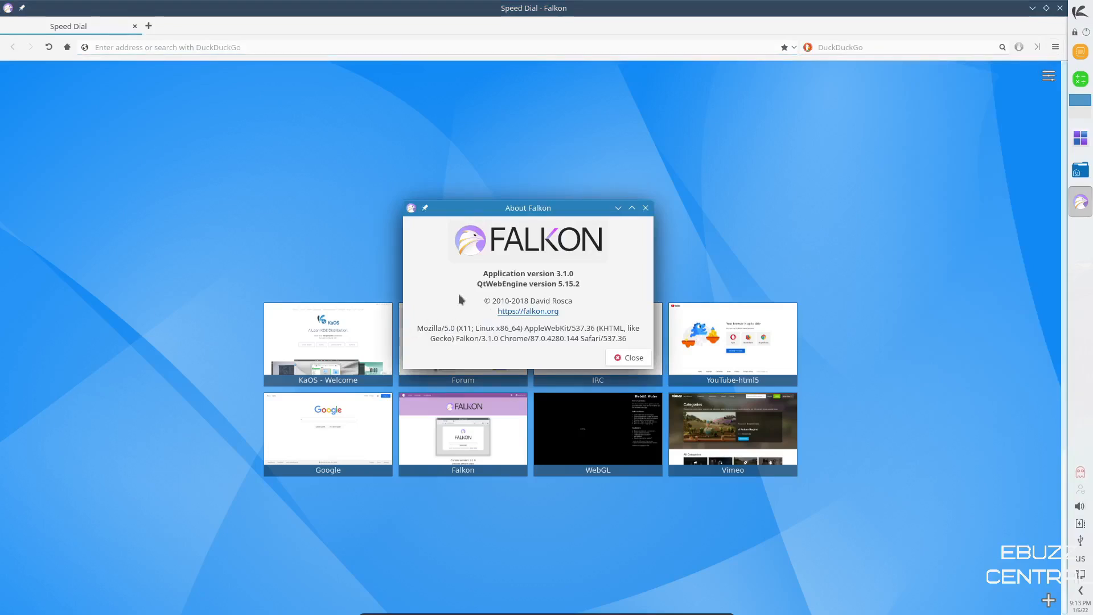
mouse_move(556, 280)
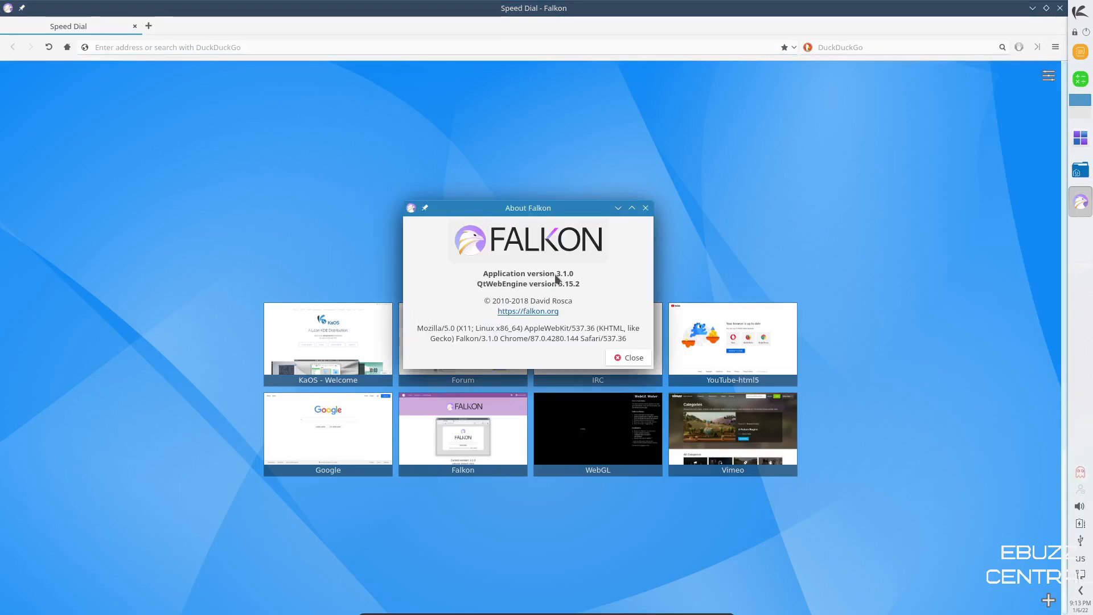
mouse_move(488, 292)
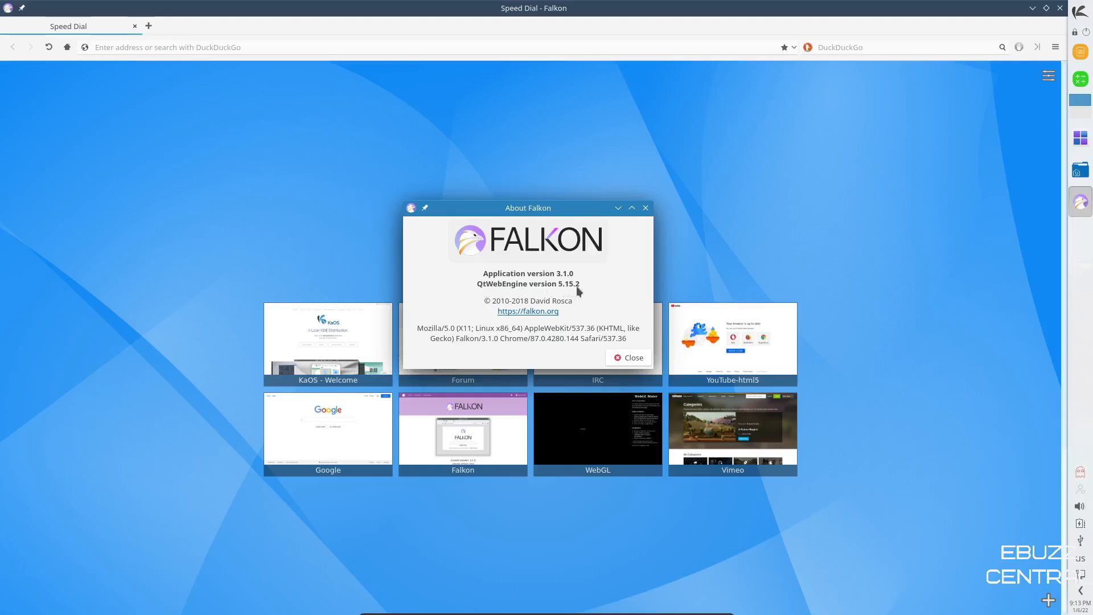
mouse_move(458, 344)
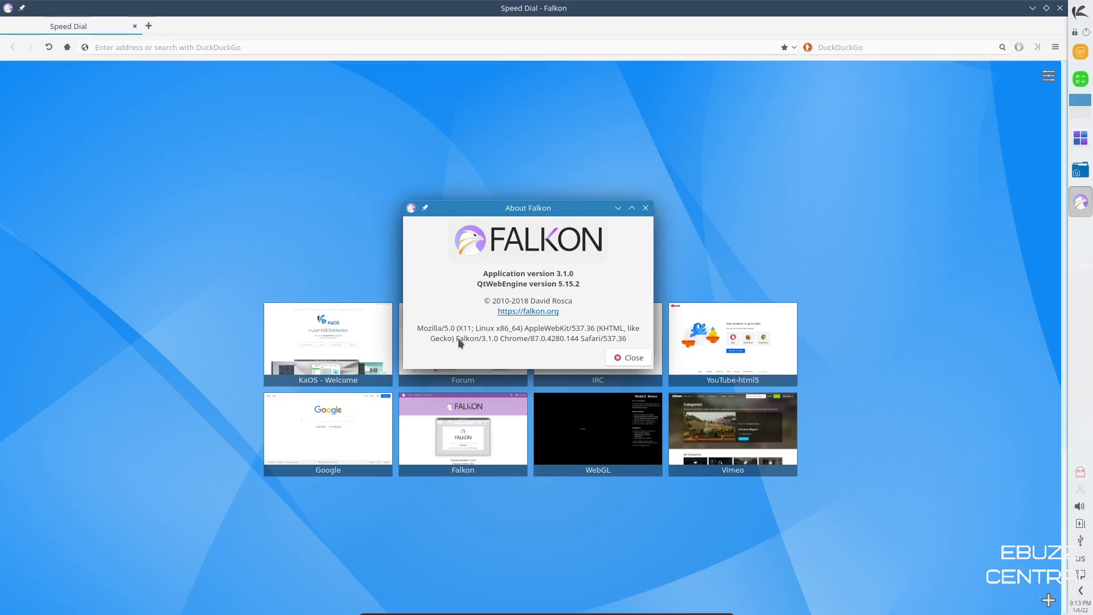
mouse_move(472, 347)
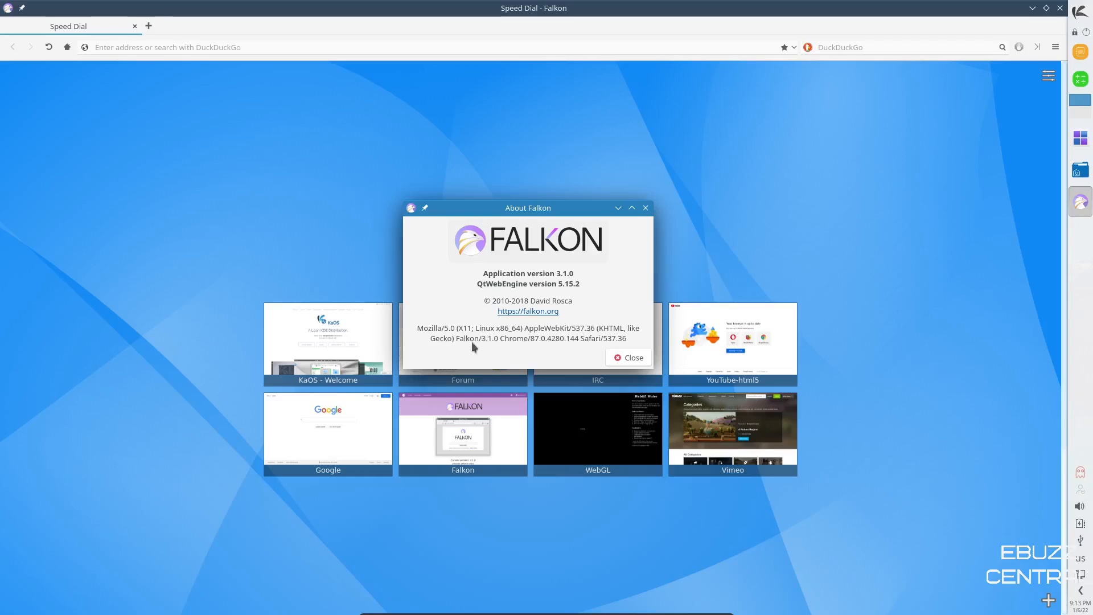
mouse_move(597, 322)
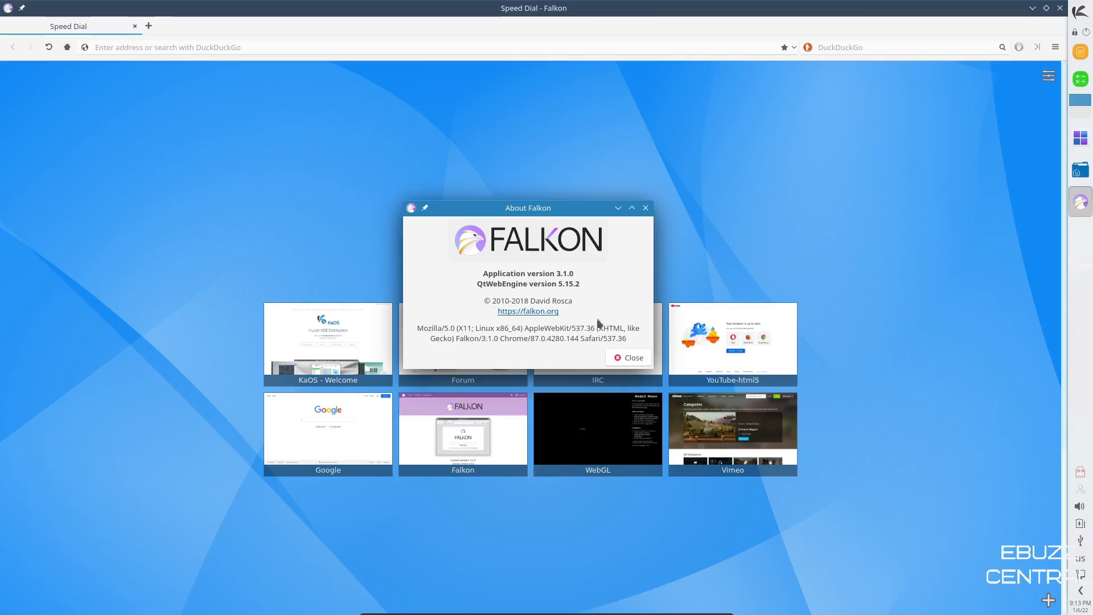
left_click(626, 356)
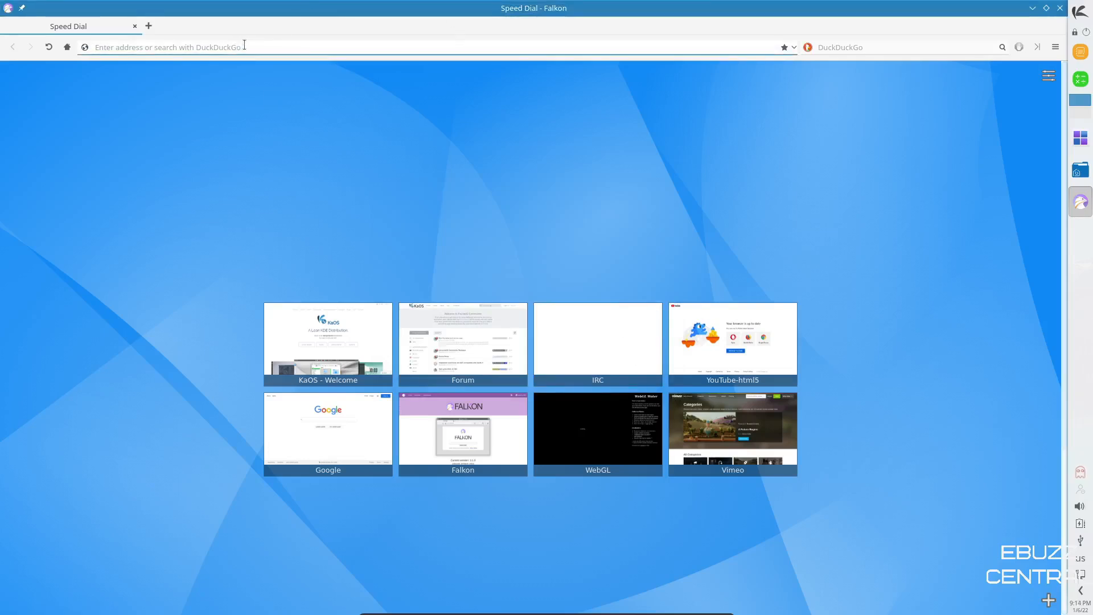
- Search DuckDuckGo for 'ebuzz central' from the address bar, then close Falkon
type("ebuzz+central&t=qupzilla&ia=web")
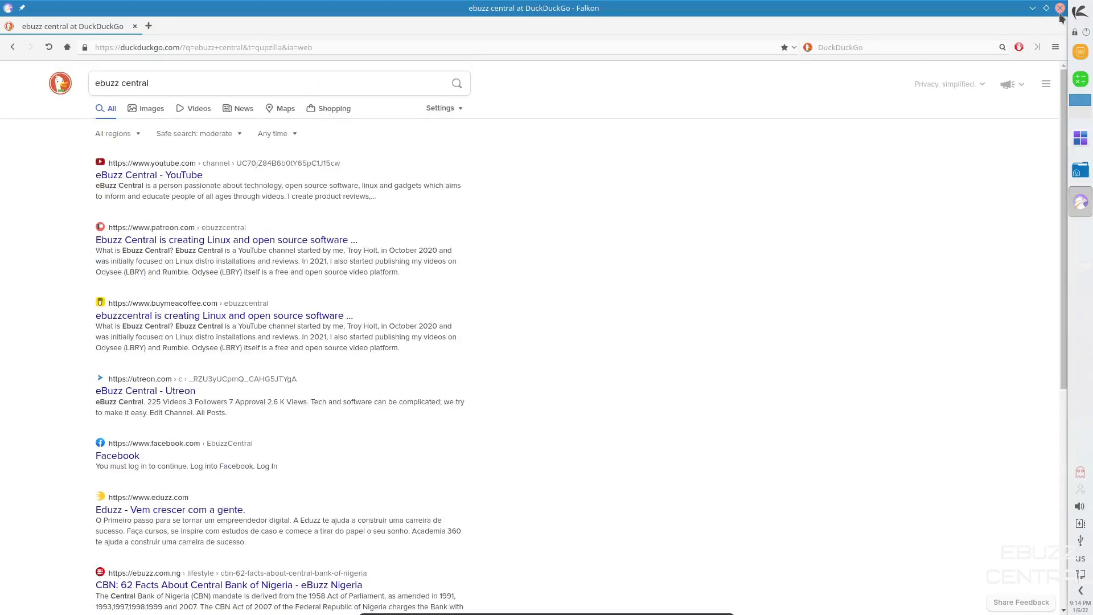
left_click(1034, 8)
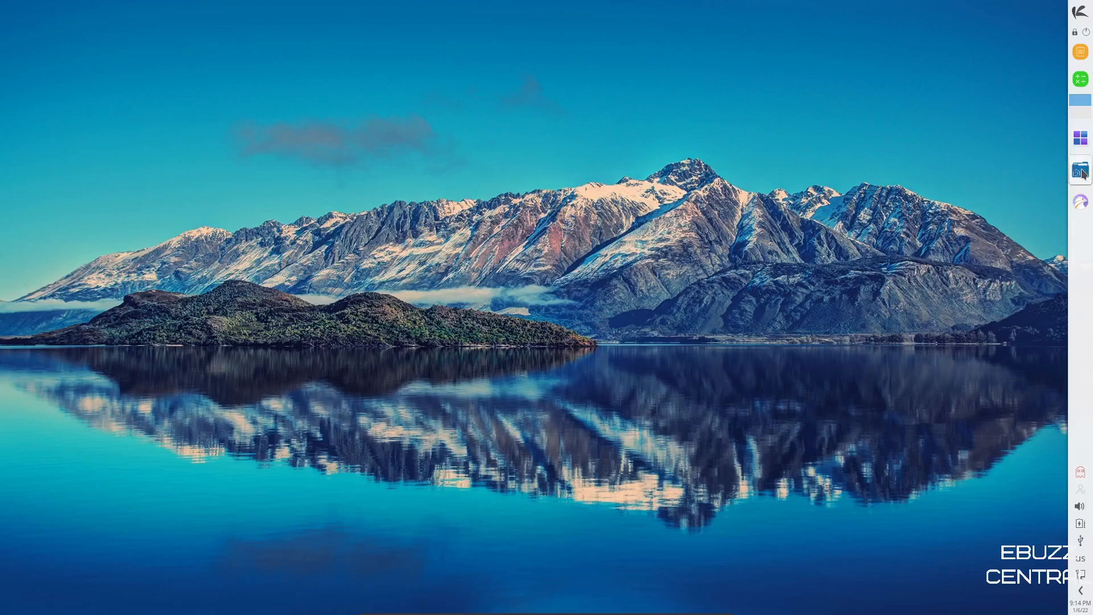
- Browse Home and Desktop in Dolphin, hide hidden files in Home, and close it
left_click(1079, 169)
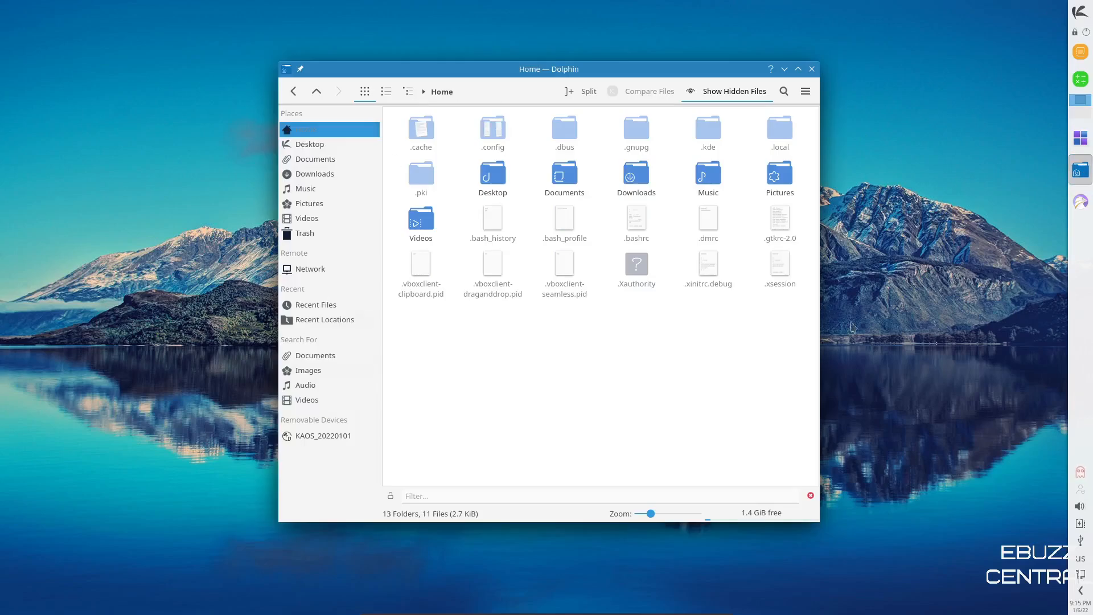
mouse_move(838, 268)
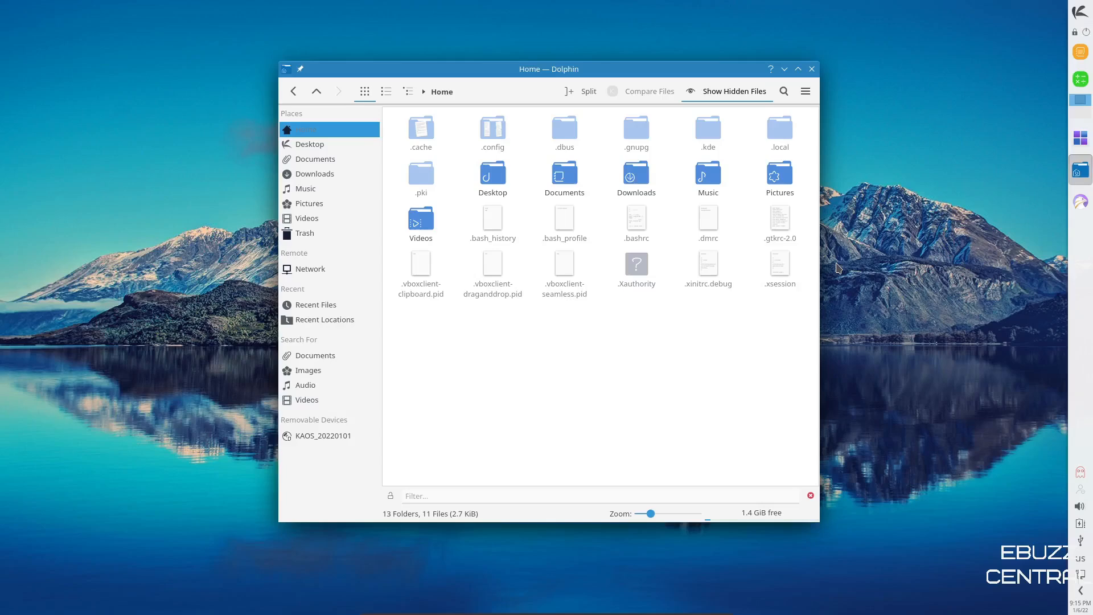
mouse_move(310, 12)
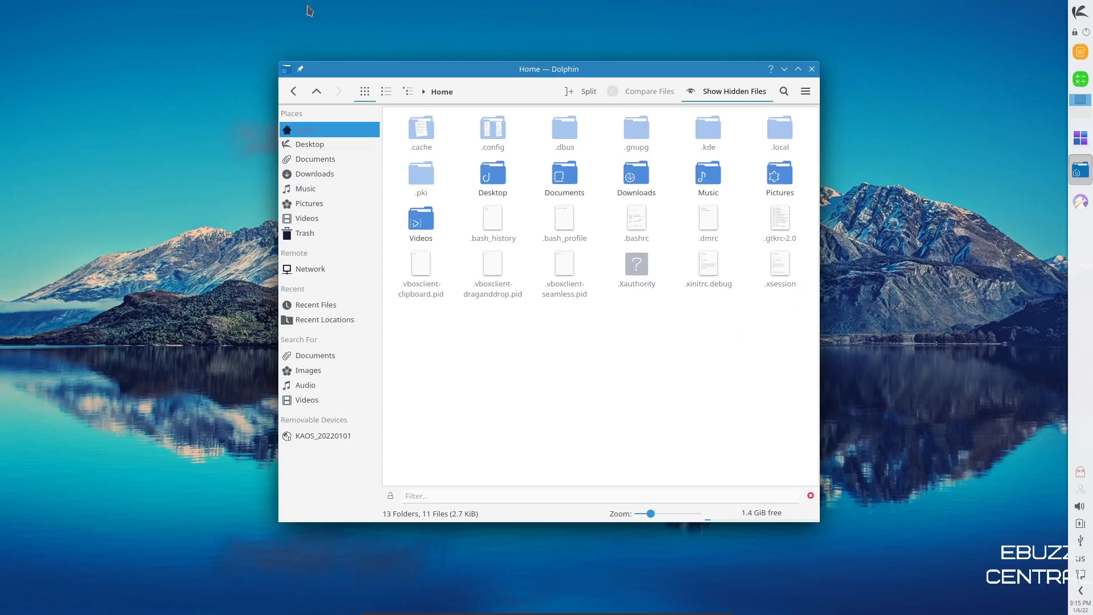
mouse_move(317, 354)
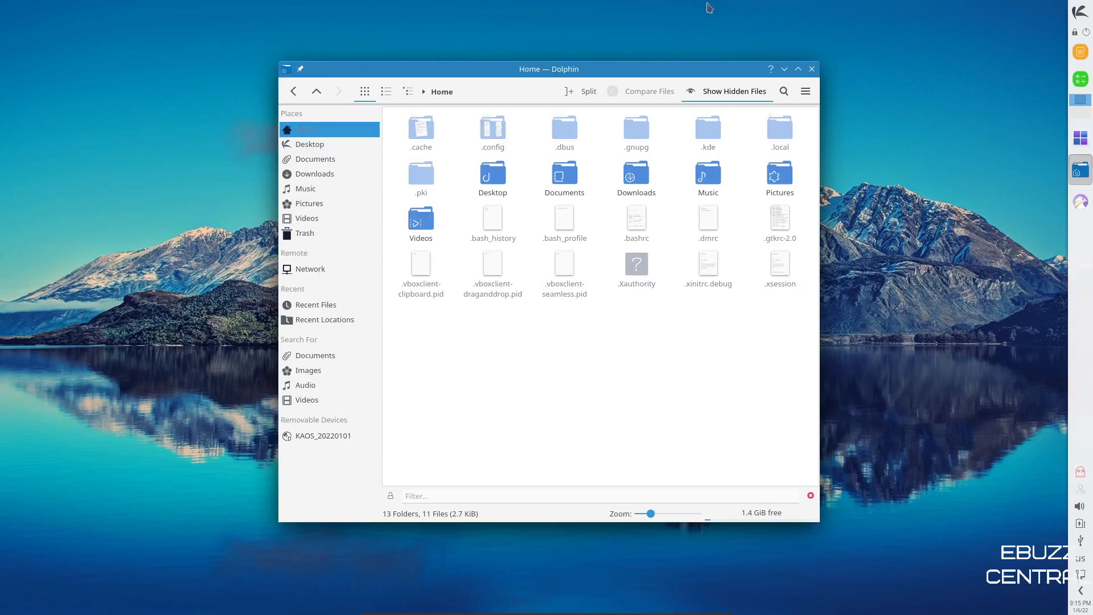
mouse_move(309, 160)
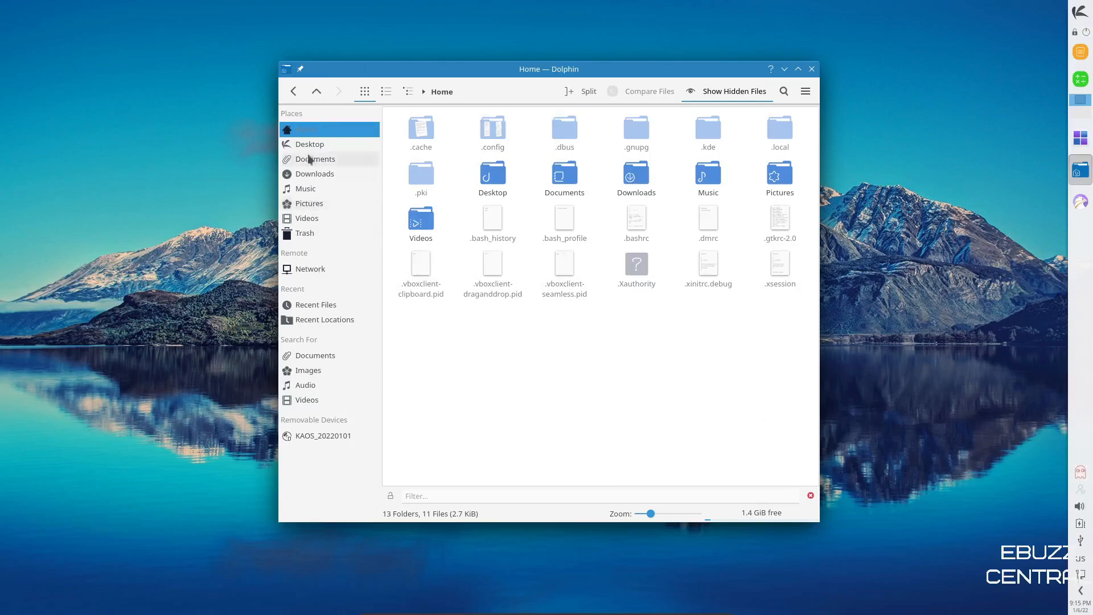
left_click(310, 144)
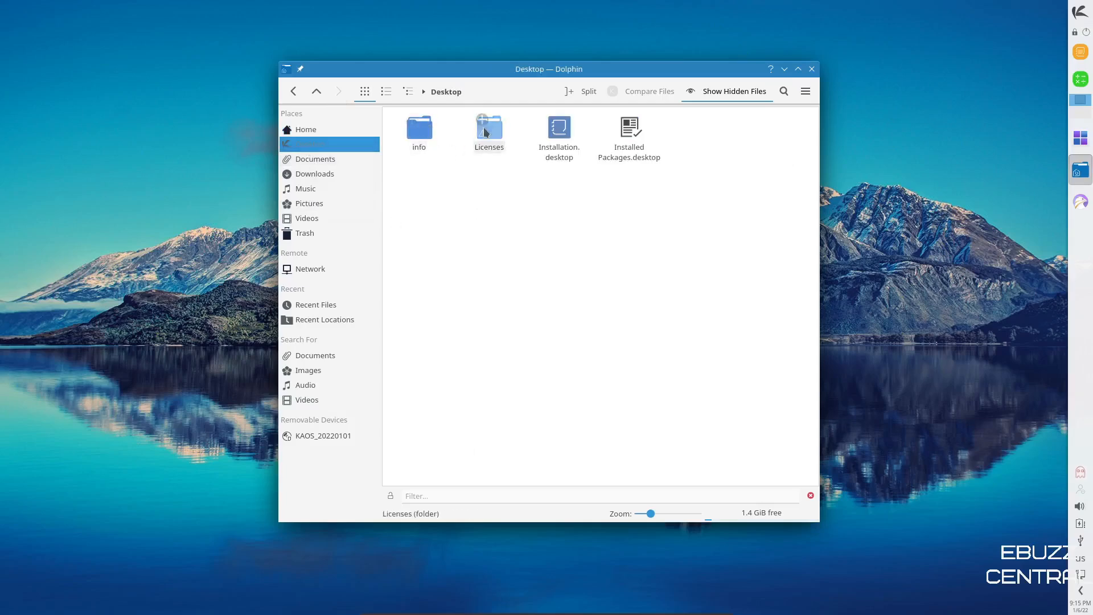
left_click(628, 132)
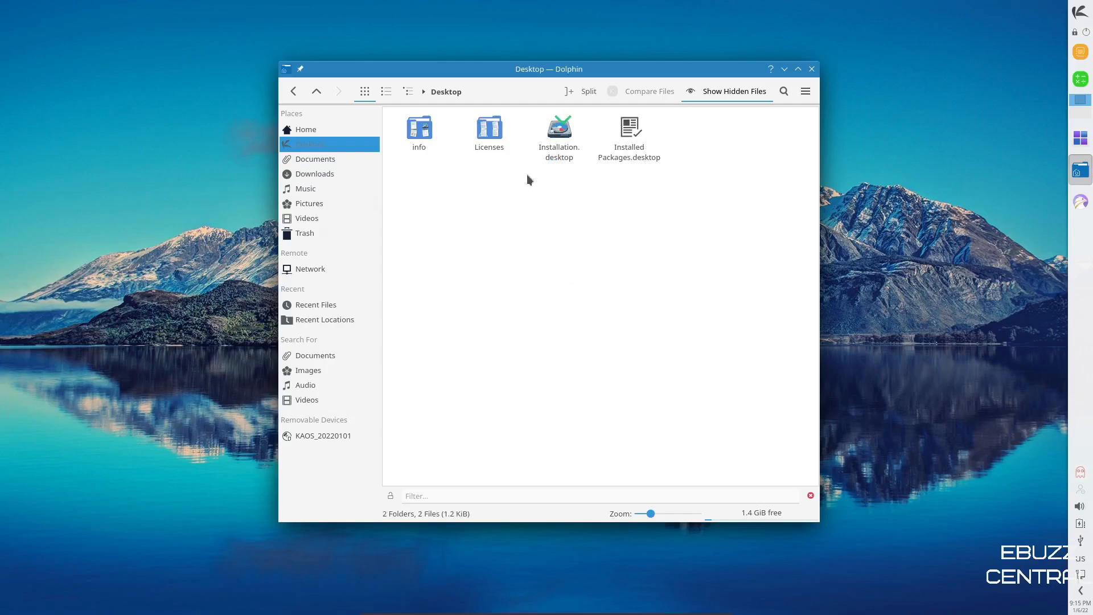
left_click(305, 129)
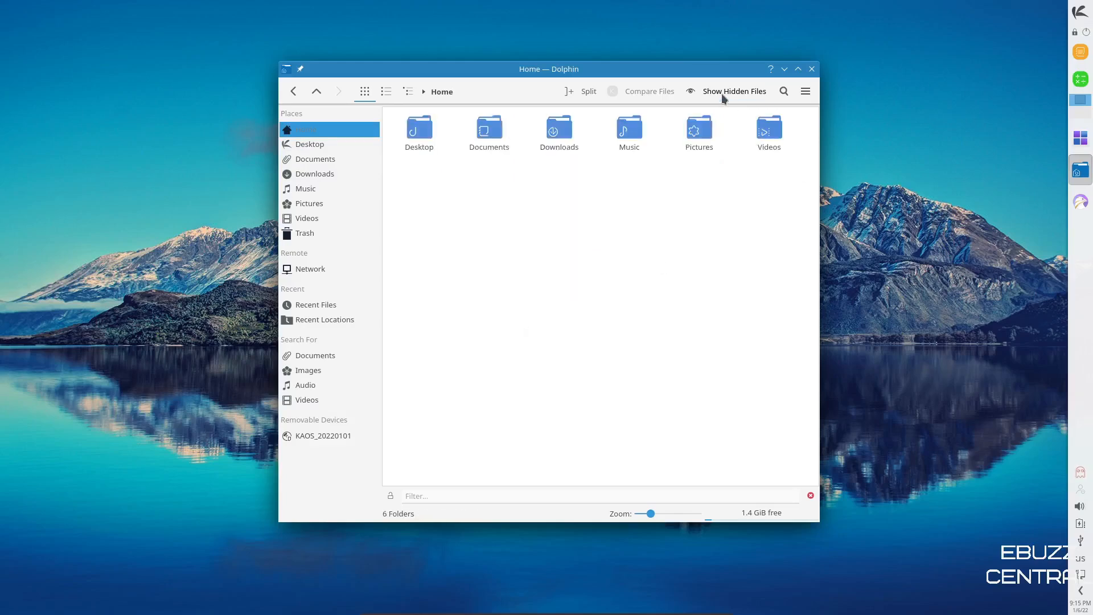
mouse_move(585, 378)
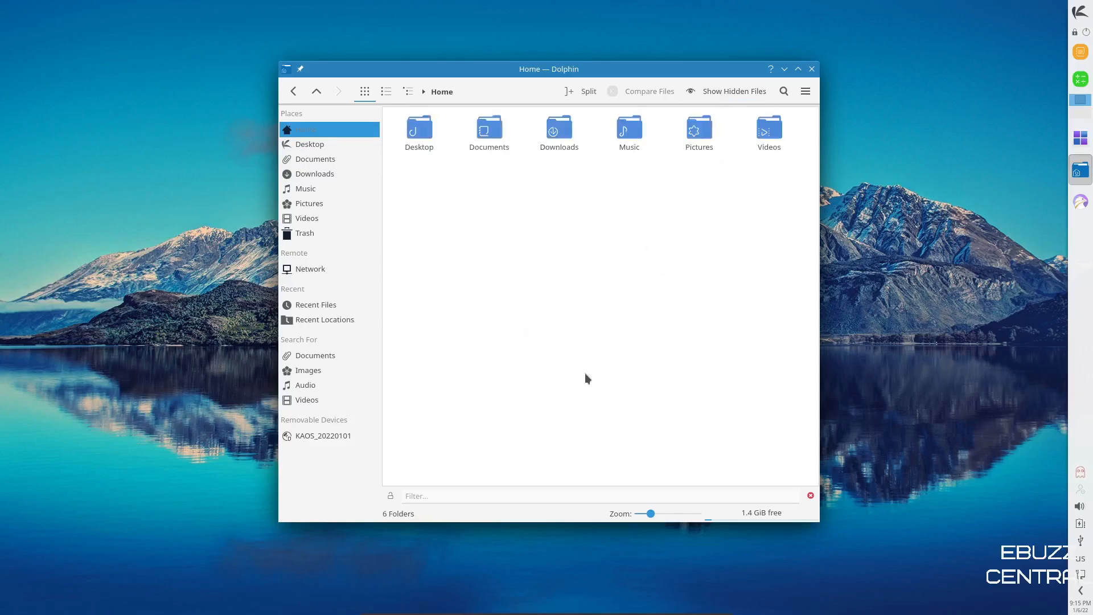
mouse_move(587, 392)
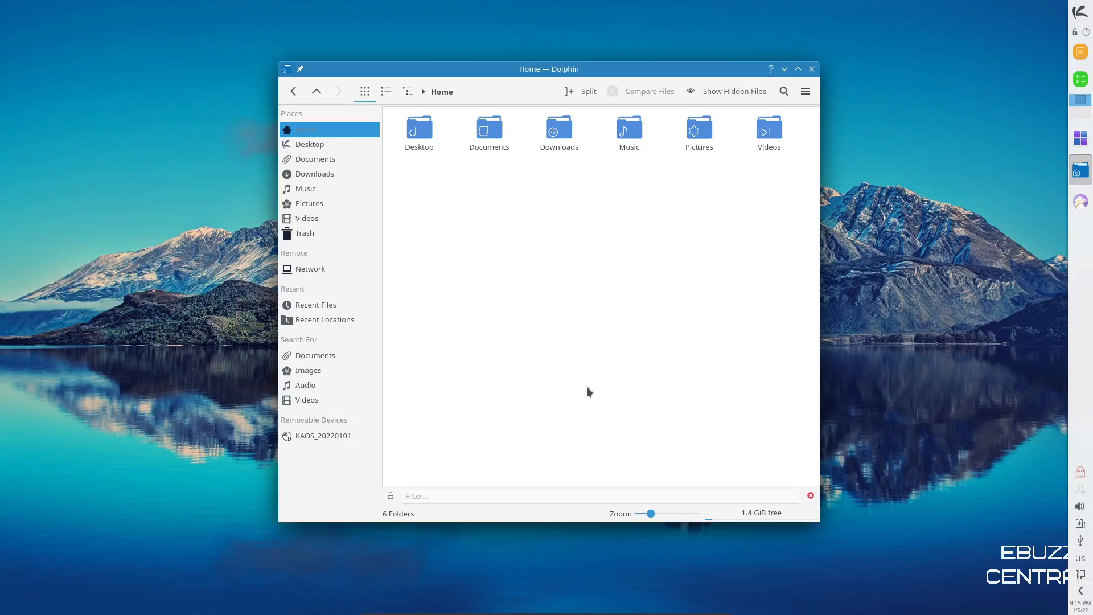
mouse_move(812, 69)
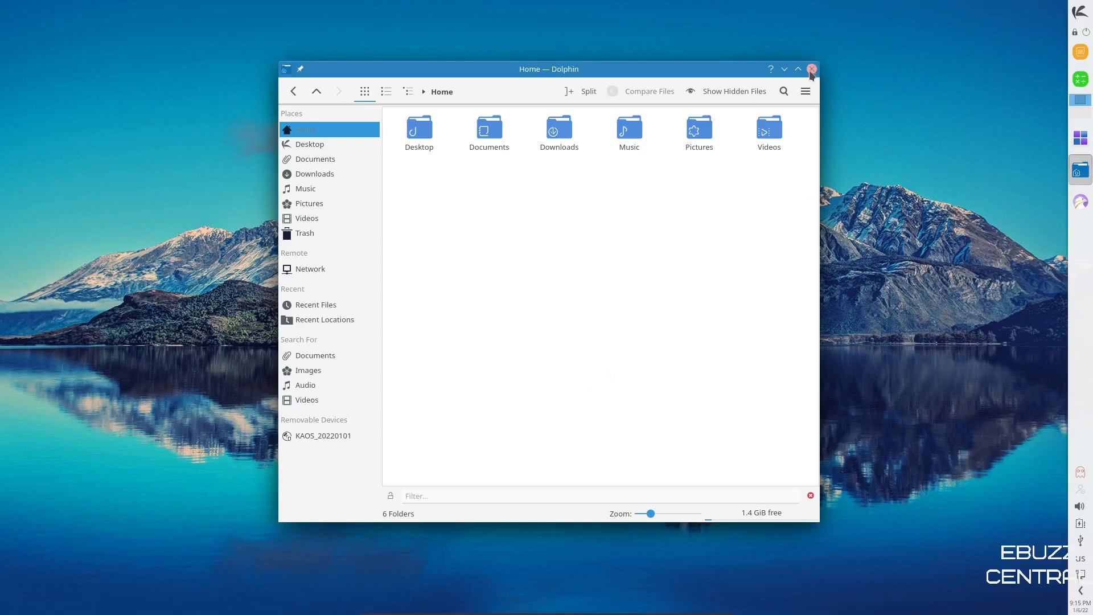
left_click(810, 69)
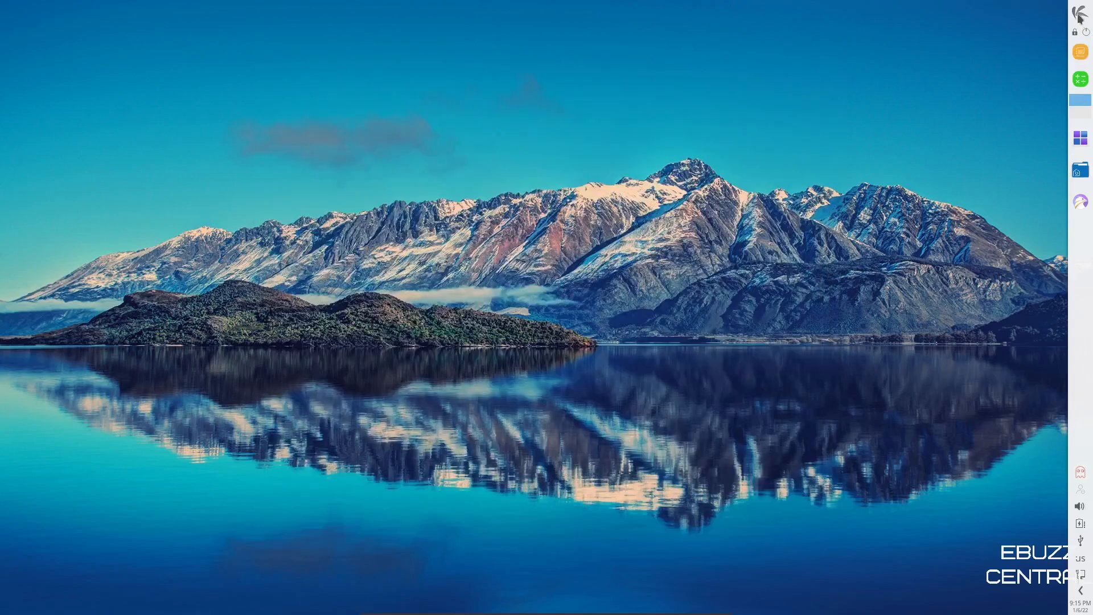
- Browse launcher categories Graphics, Internet, Office, Settings and start System Settings
left_click(1079, 15)
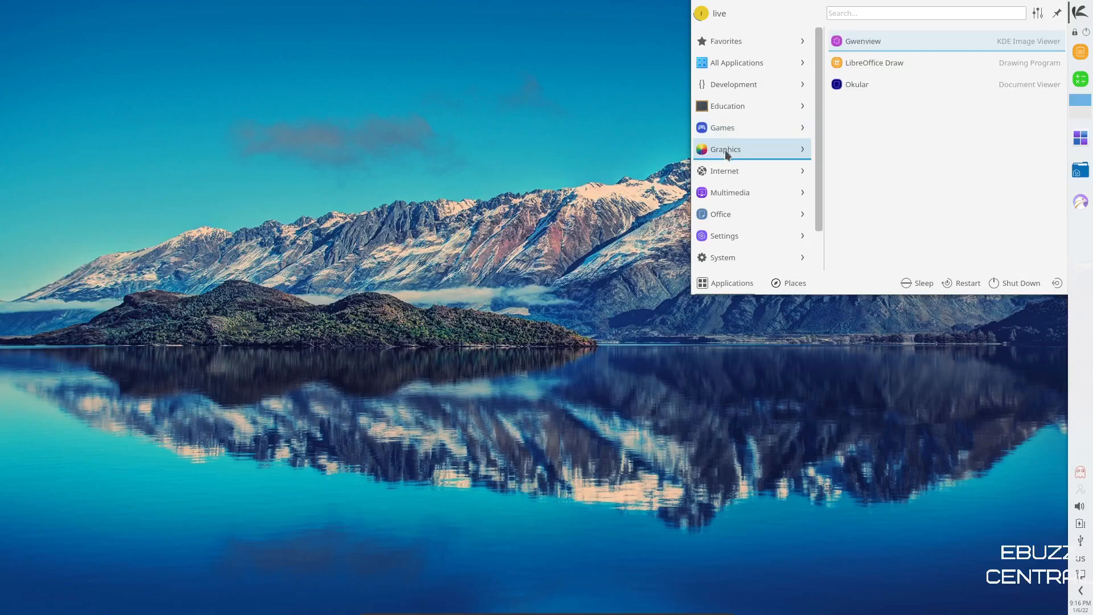
mouse_move(739, 151)
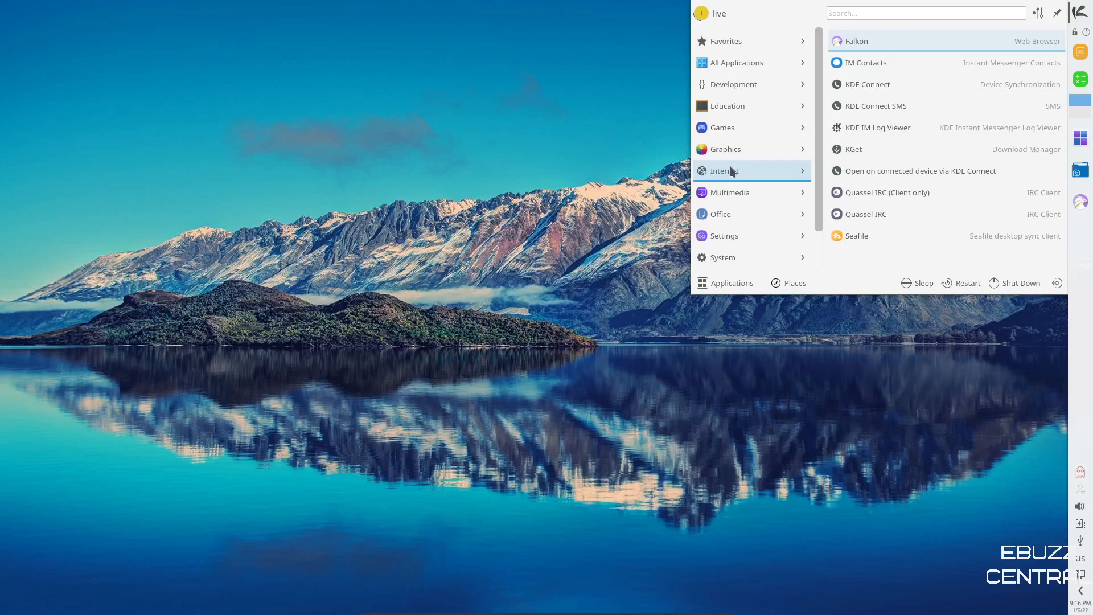
mouse_move(728, 199)
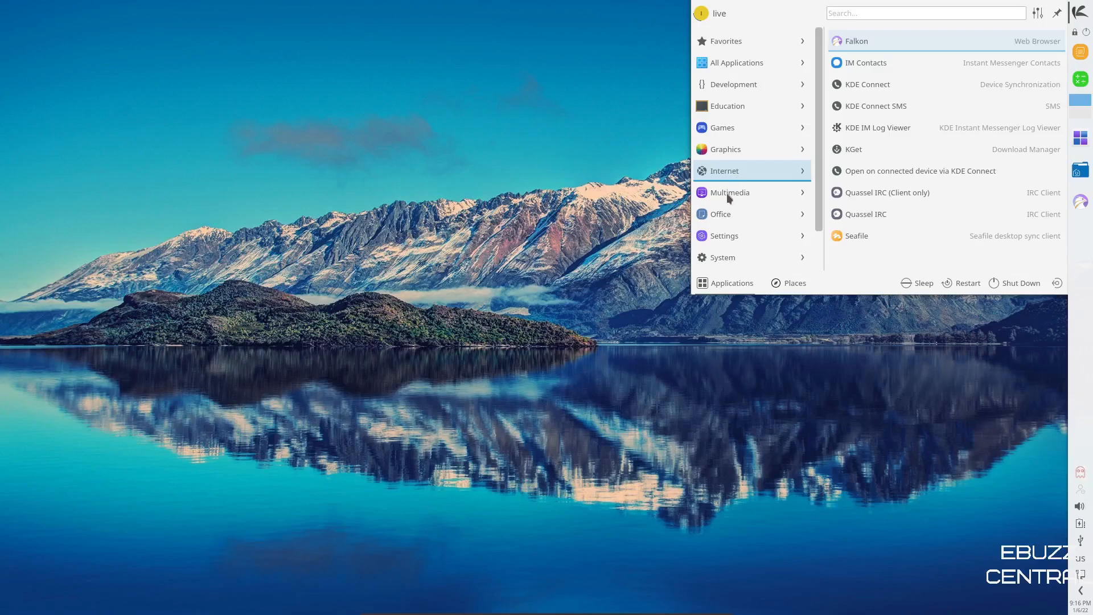
left_click(728, 192)
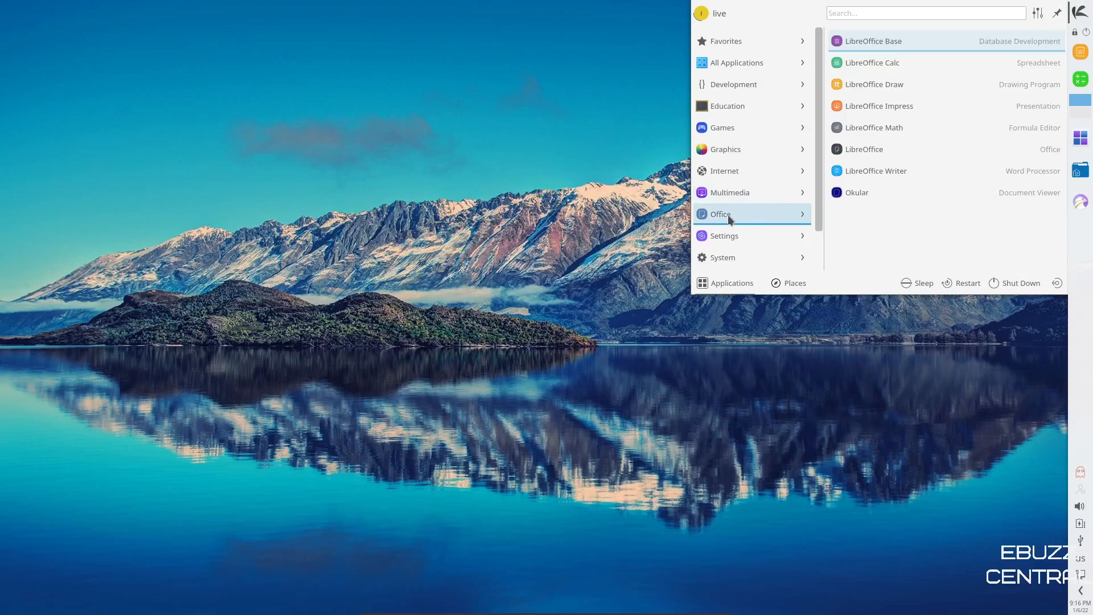
mouse_move(726, 222)
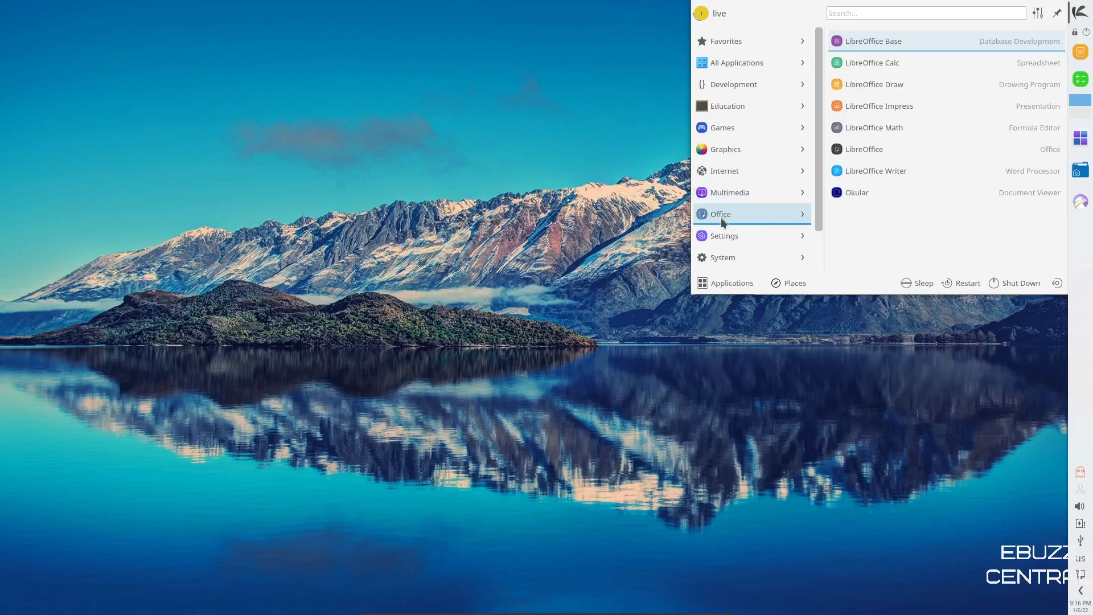
left_click(724, 236)
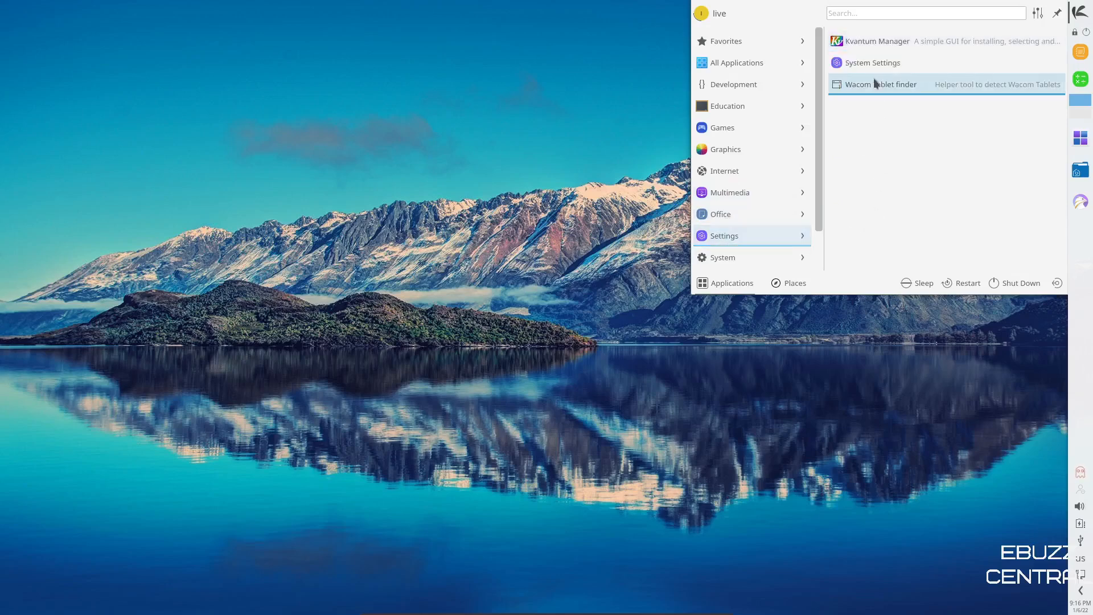
left_click(871, 62)
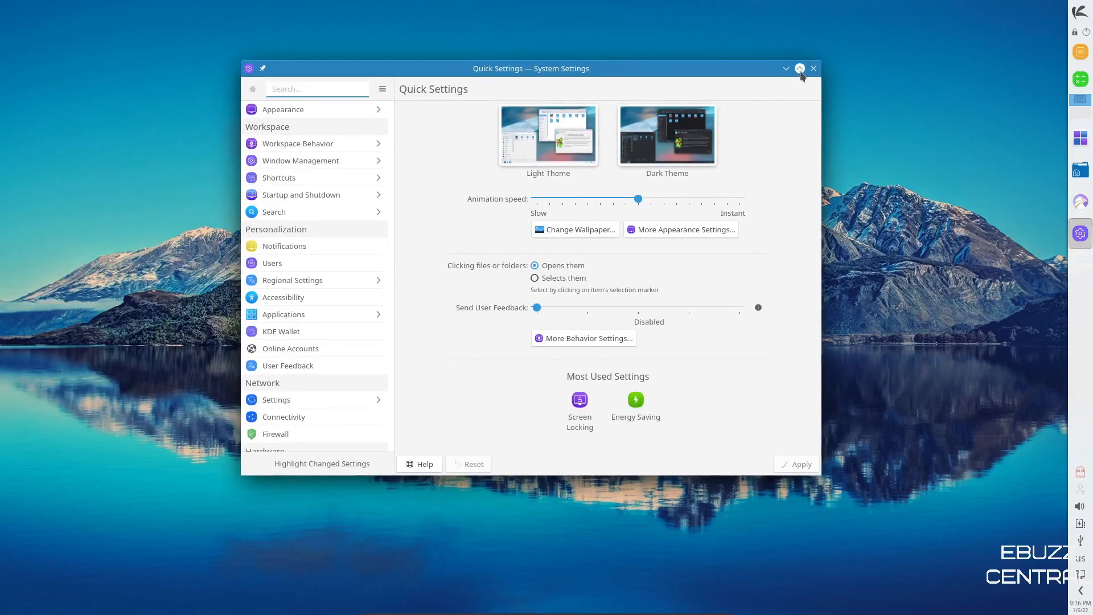
- Maximize System Settings, apply the Dark Theme, and show About this System
left_click(799, 68)
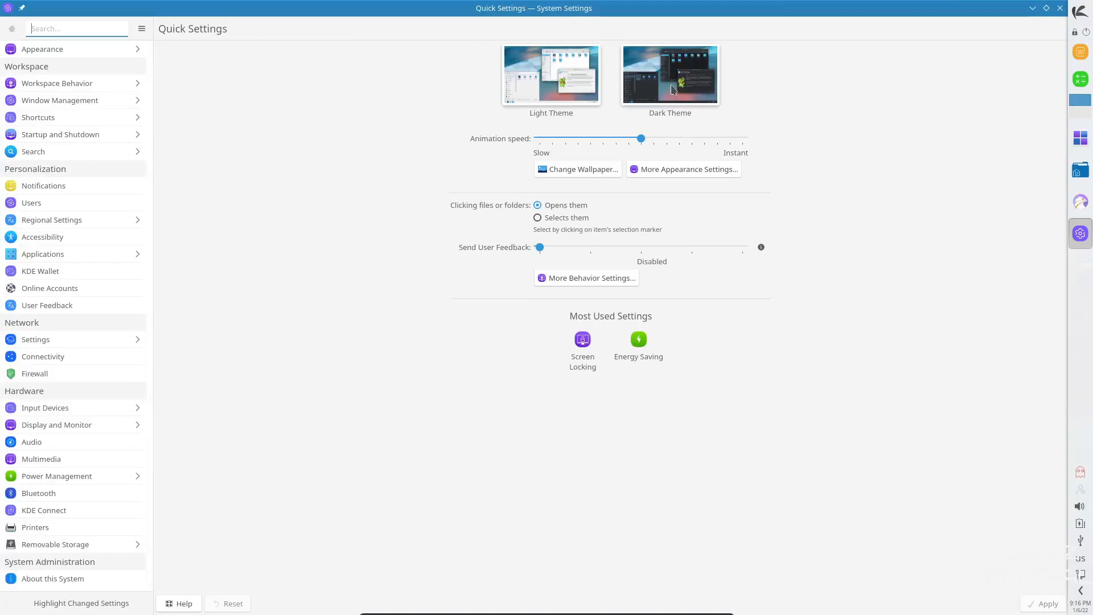
left_click(668, 74)
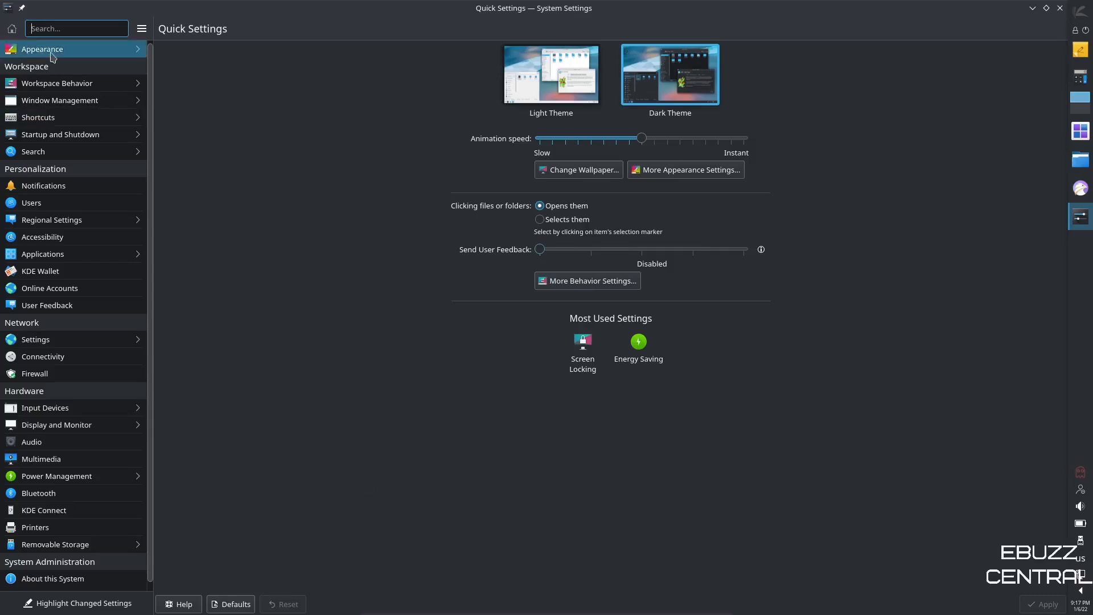
mouse_move(59, 100)
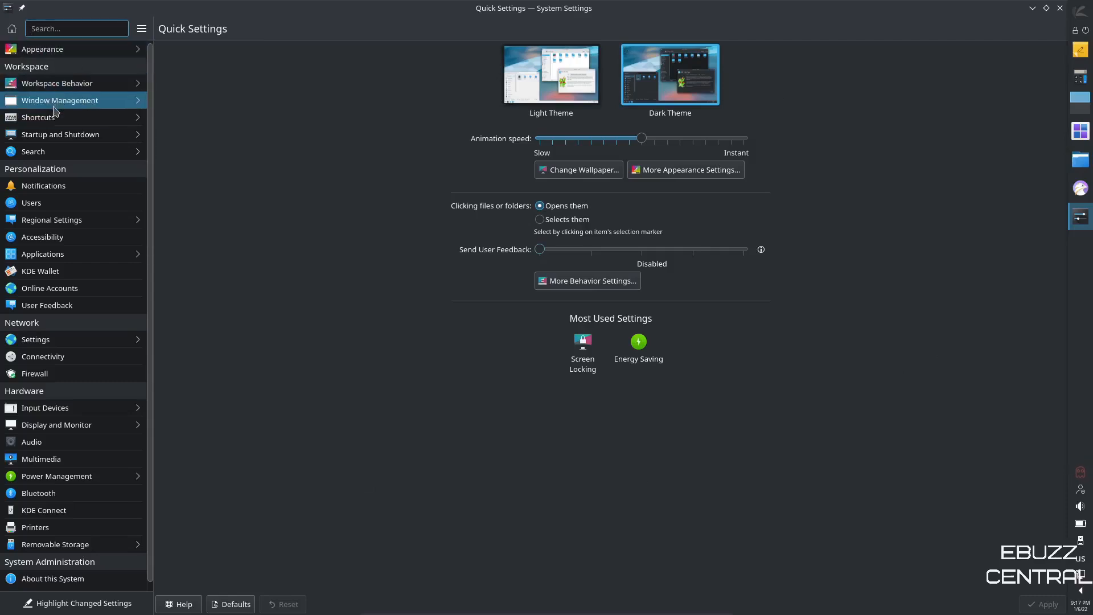
mouse_move(60, 134)
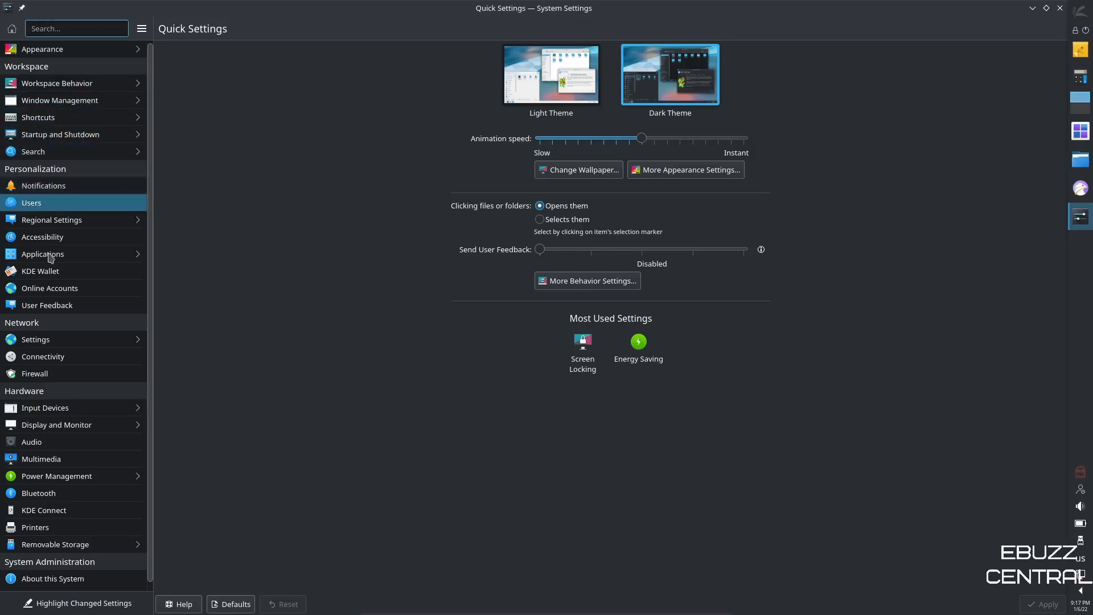
left_click(53, 578)
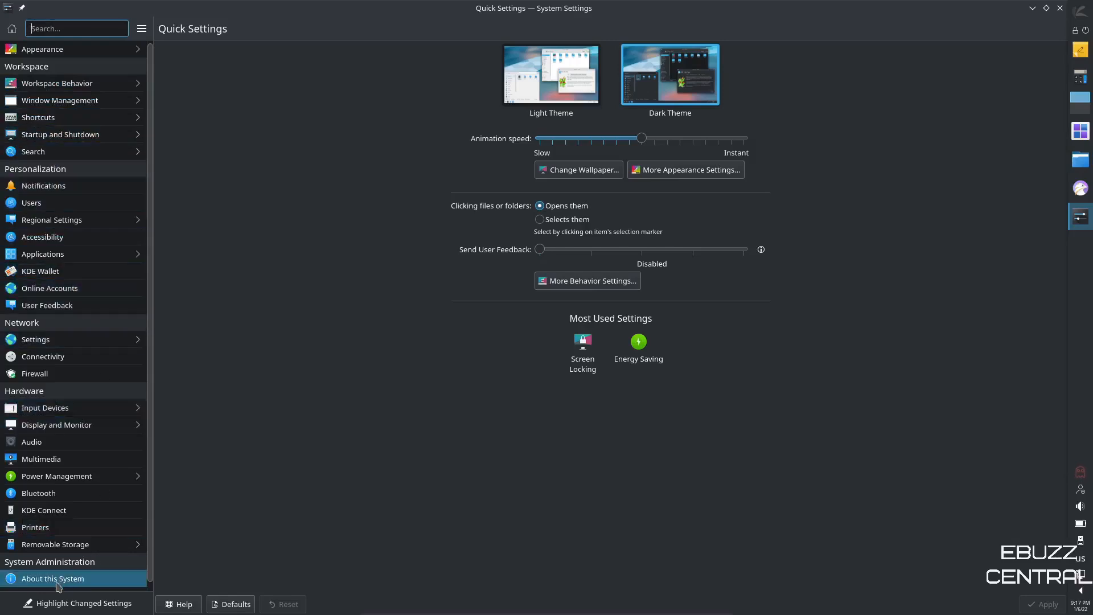
left_click(51, 578)
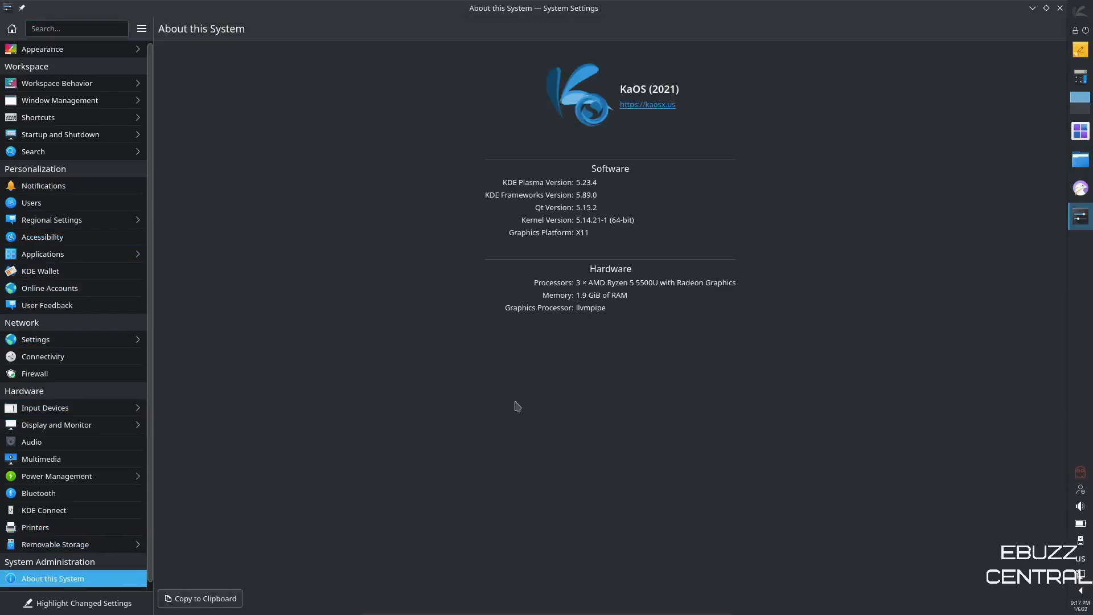
mouse_move(635, 406)
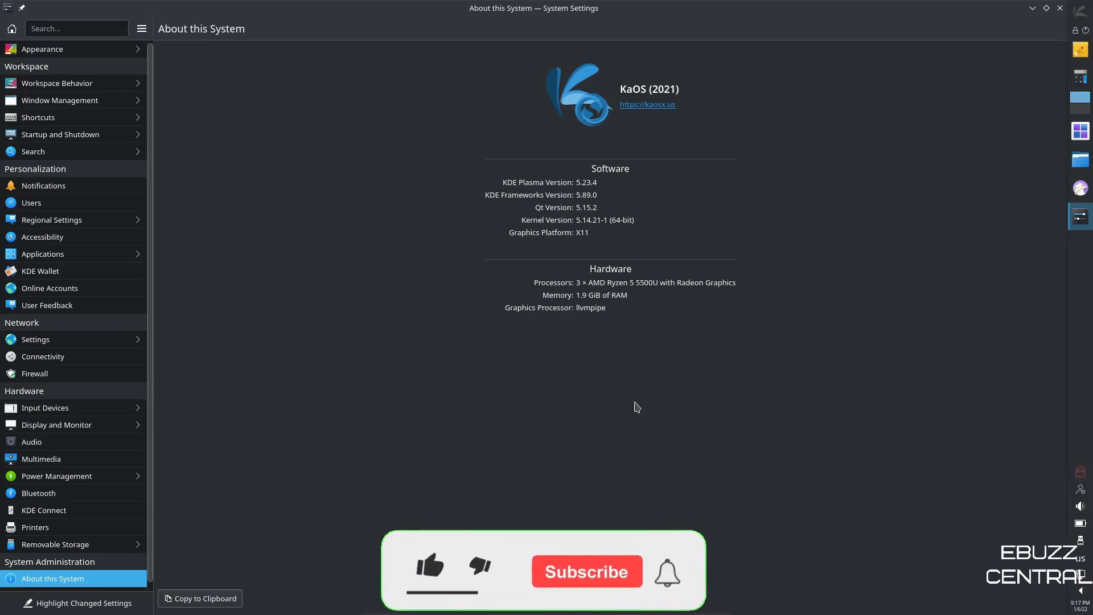
- View the Appearance Global Theme page with Breeze Dark selected among five themes
left_click(429, 566)
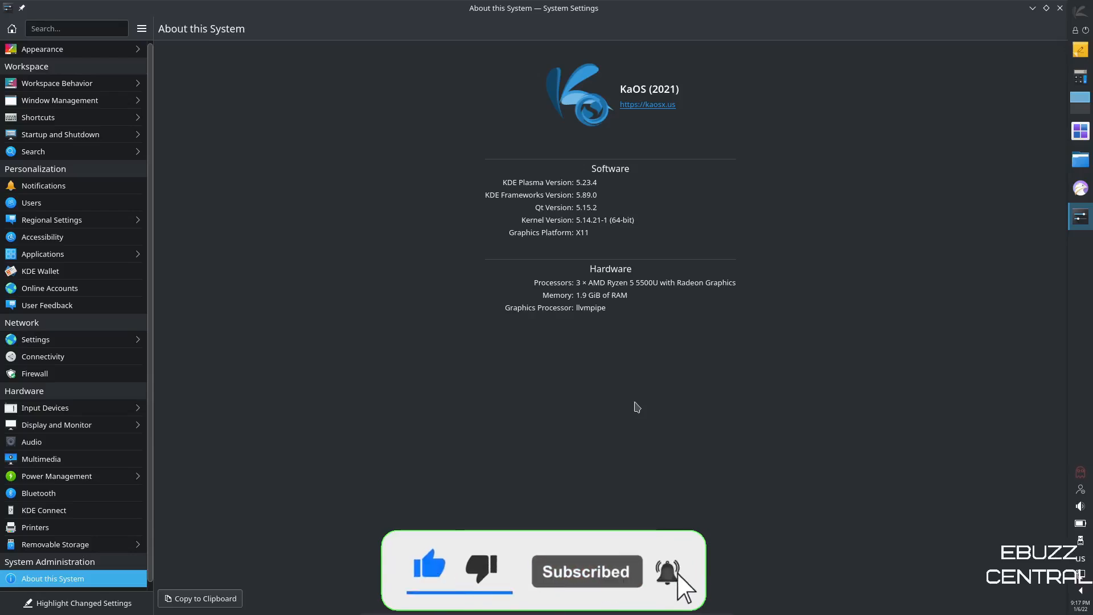
mouse_move(43, 49)
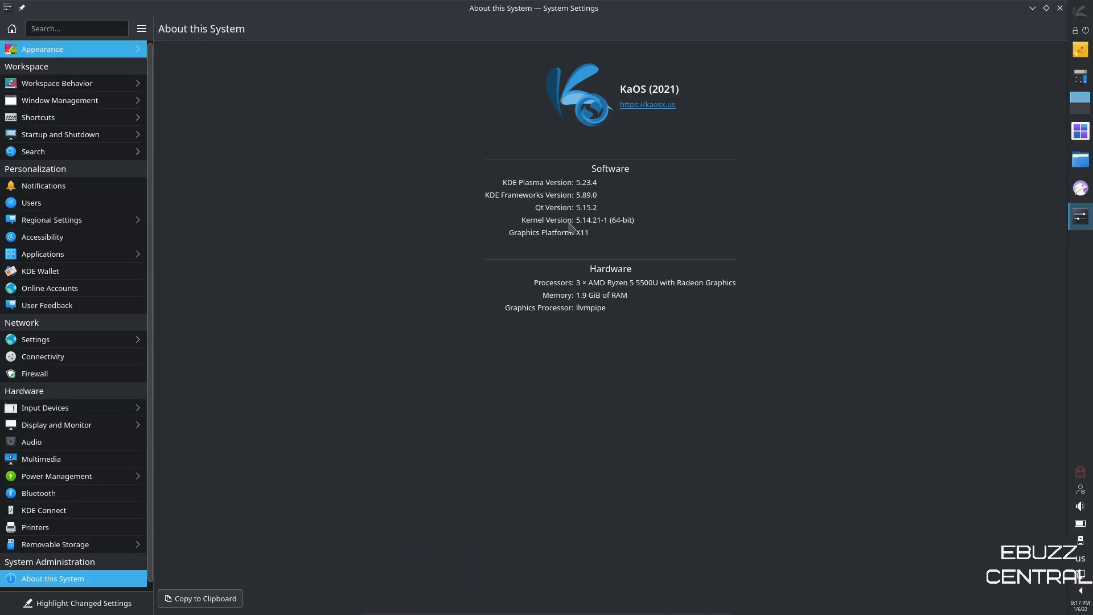
left_click(42, 49)
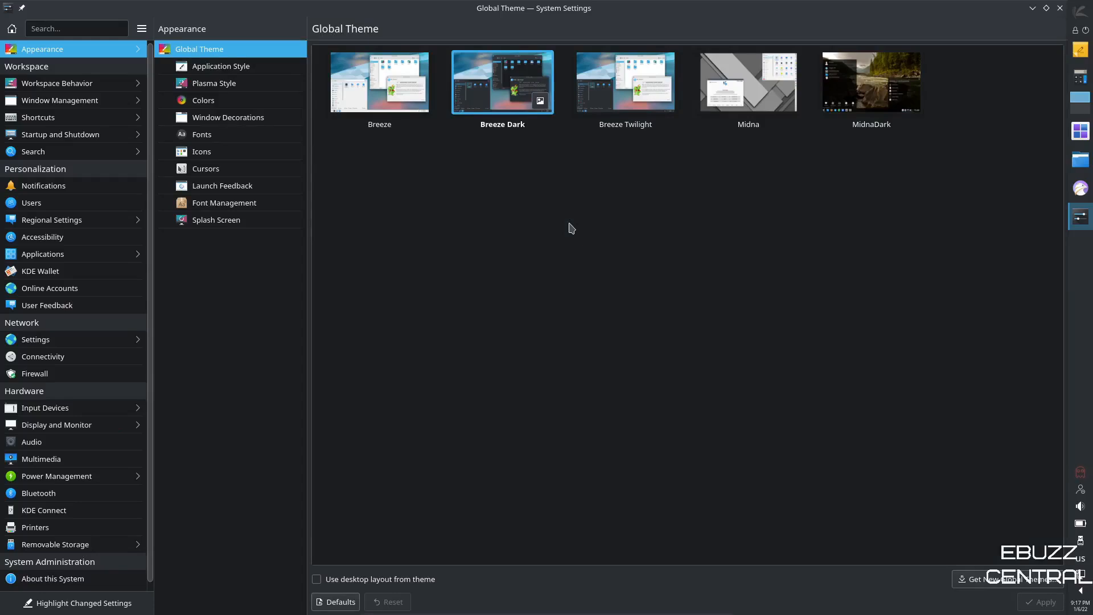
mouse_move(988, 34)
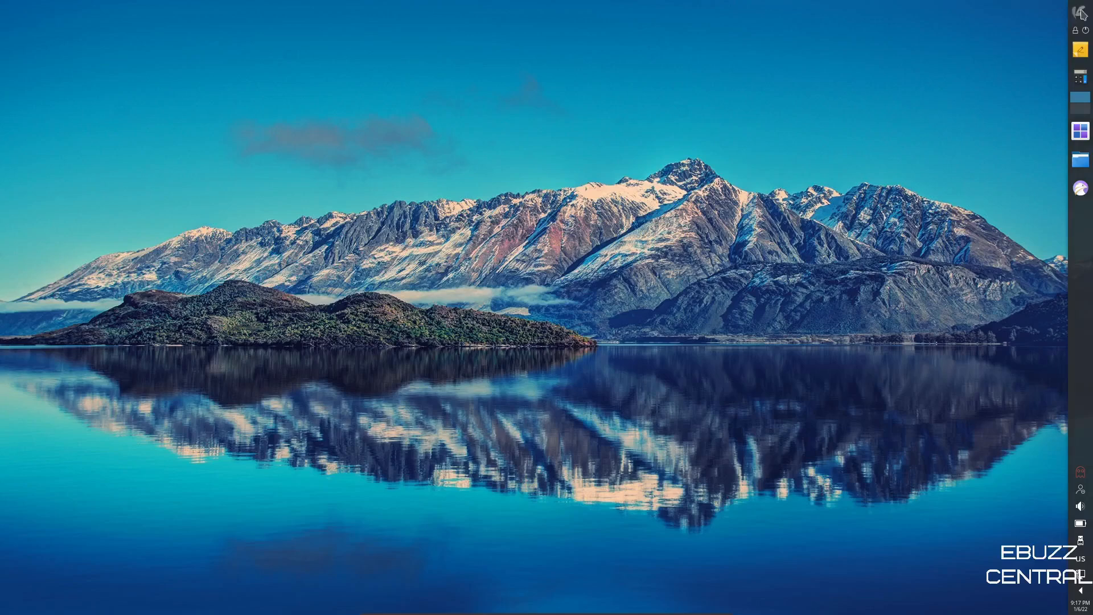
left_click(1081, 13)
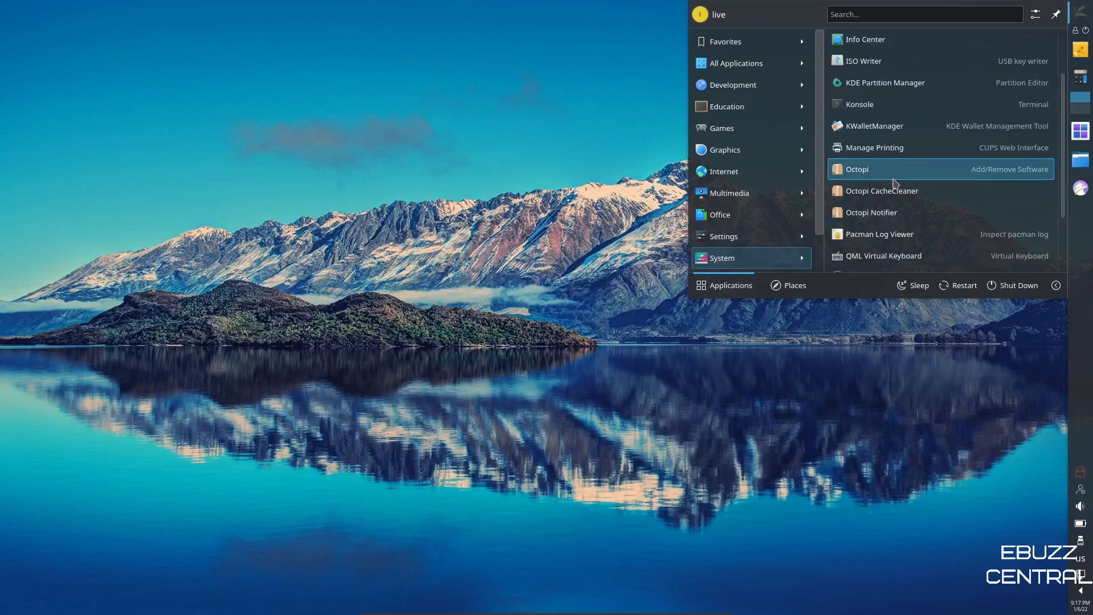
scroll("down", 3)
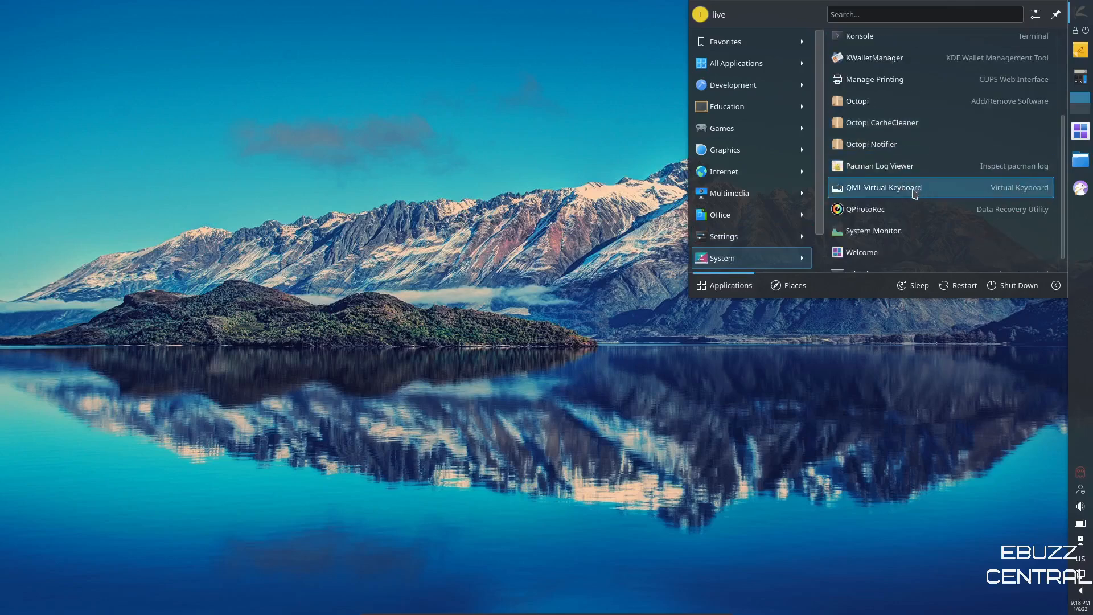
scroll("down", 3)
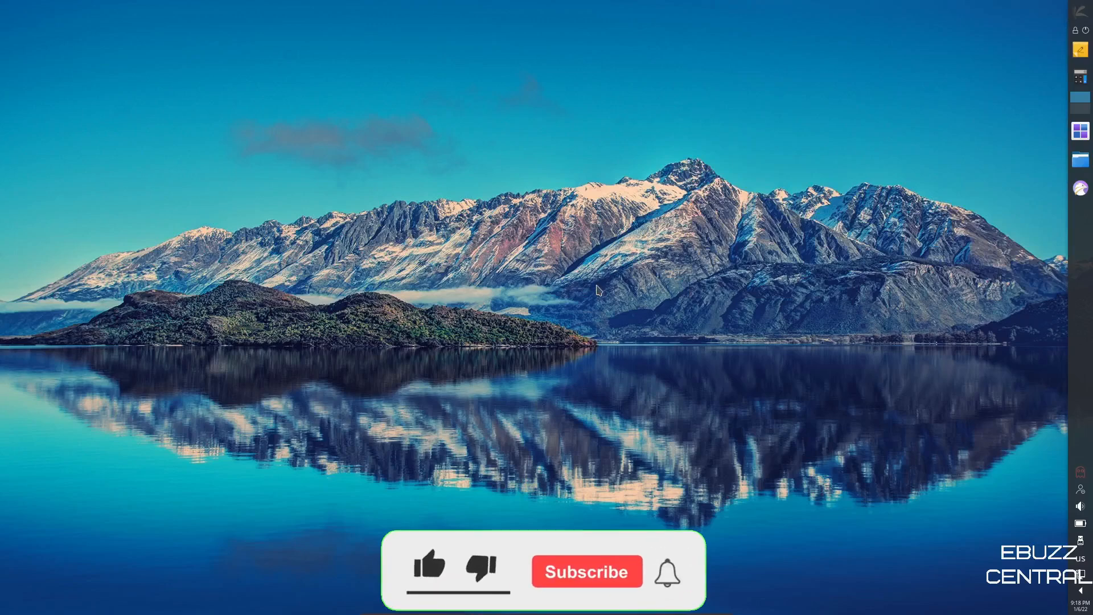
left_click(429, 571)
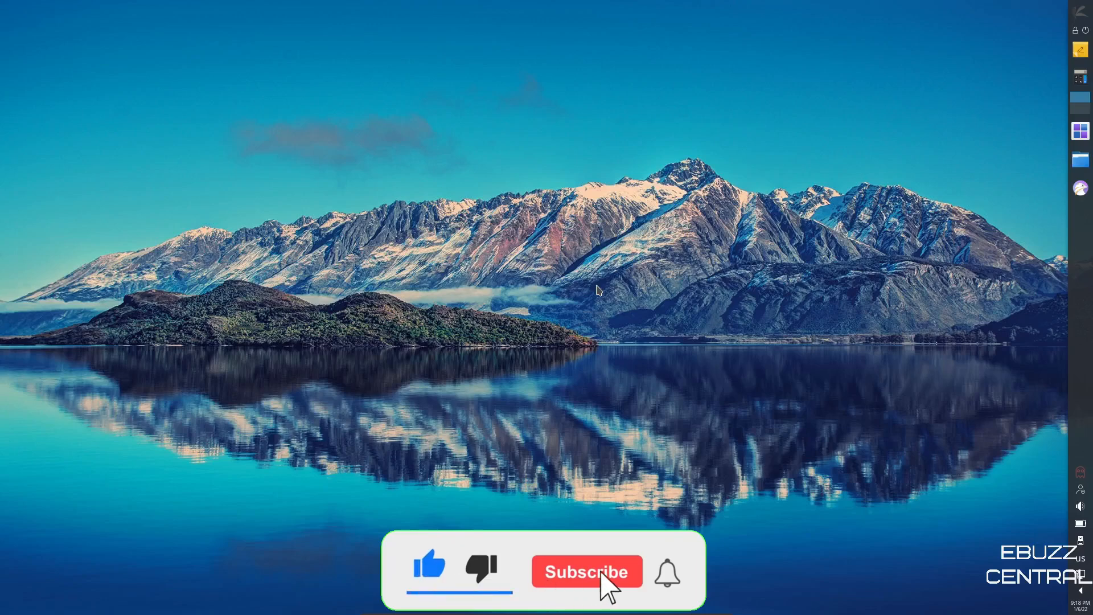
left_click(586, 571)
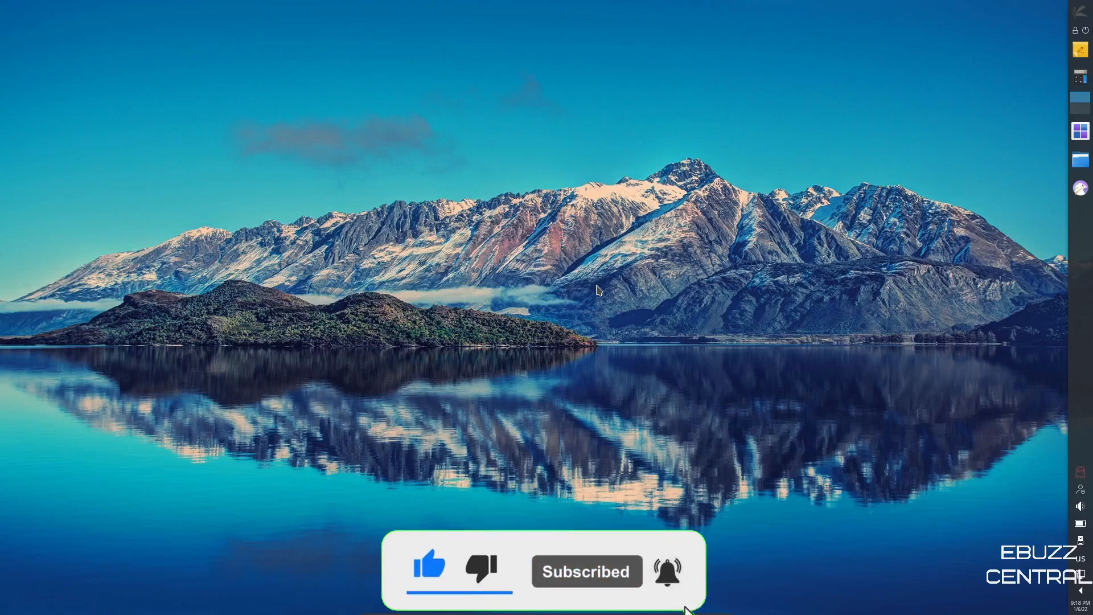